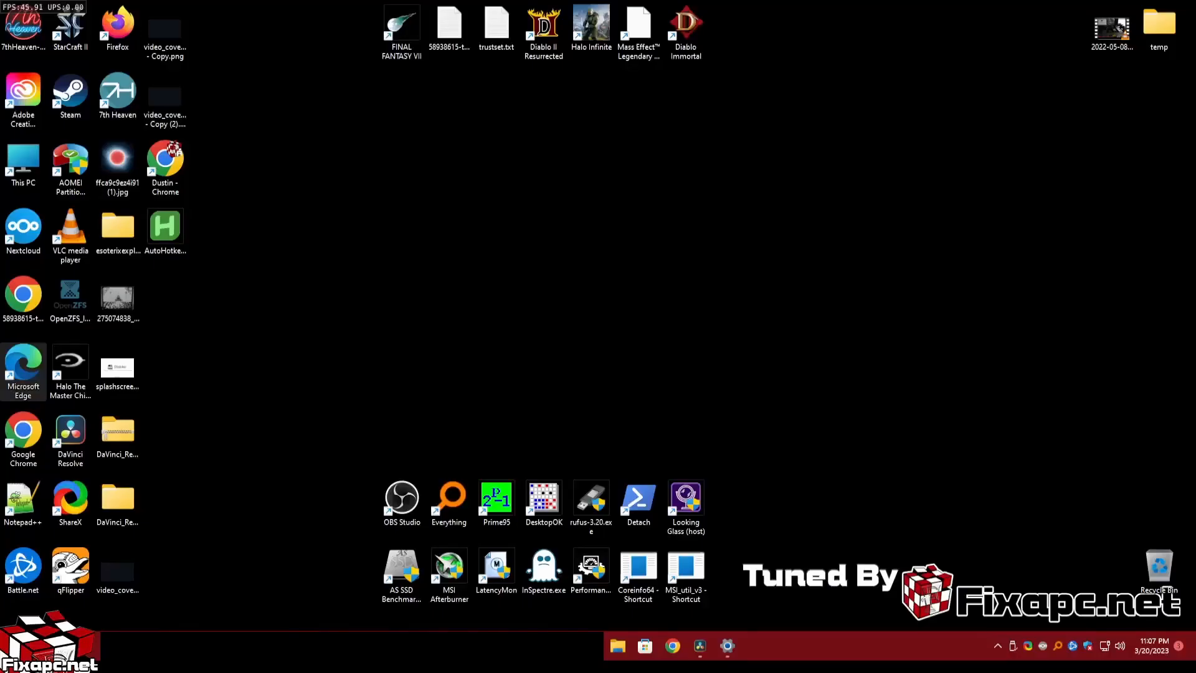
mouse_move(597, 408)
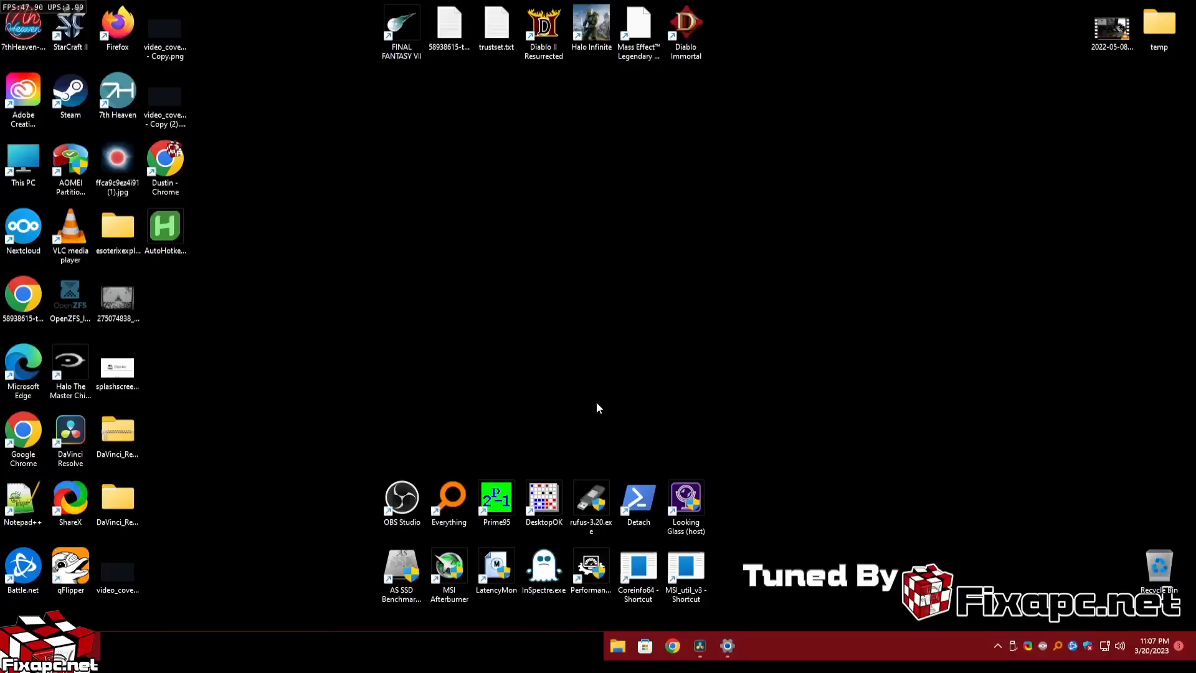
mouse_move(624, 410)
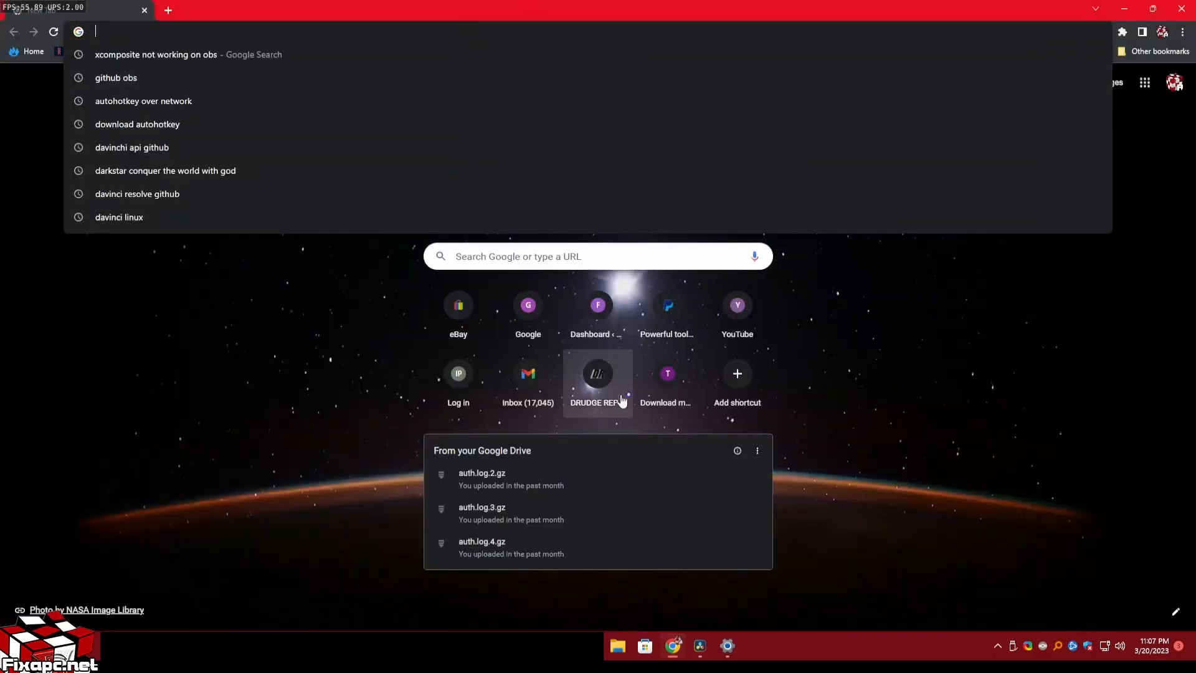
Step: Search Google for 'download autohotkey' and reach the Sysinternals Autoruns page
click(582, 255)
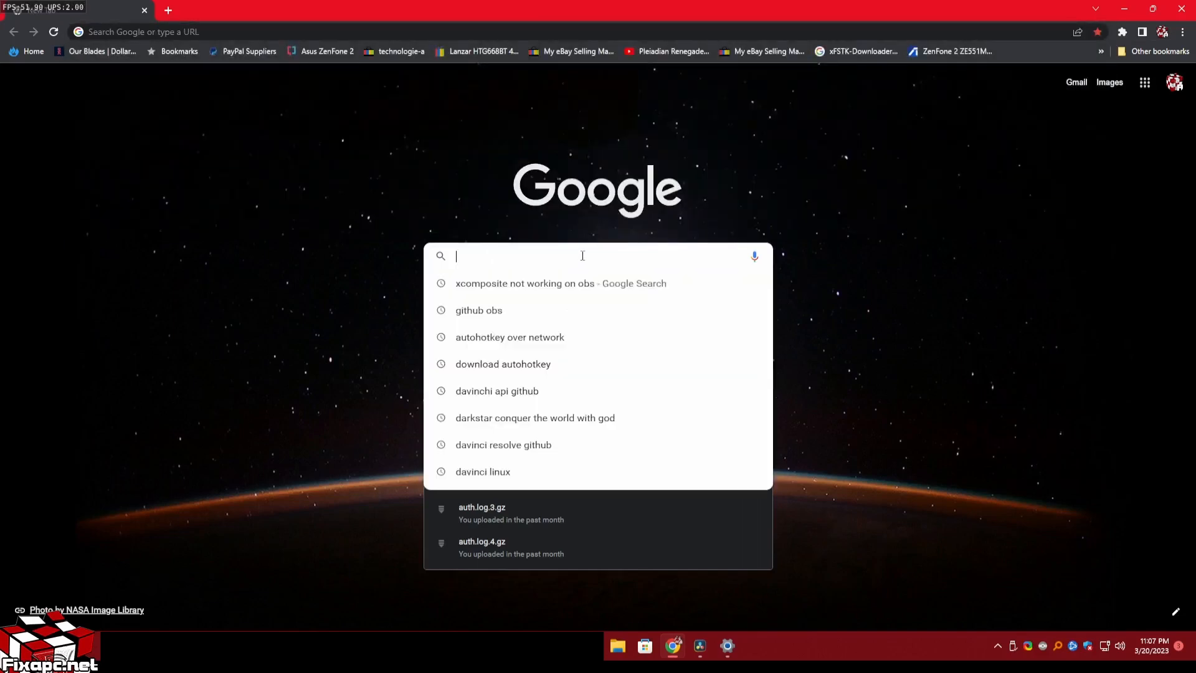
text(download autohotkey)
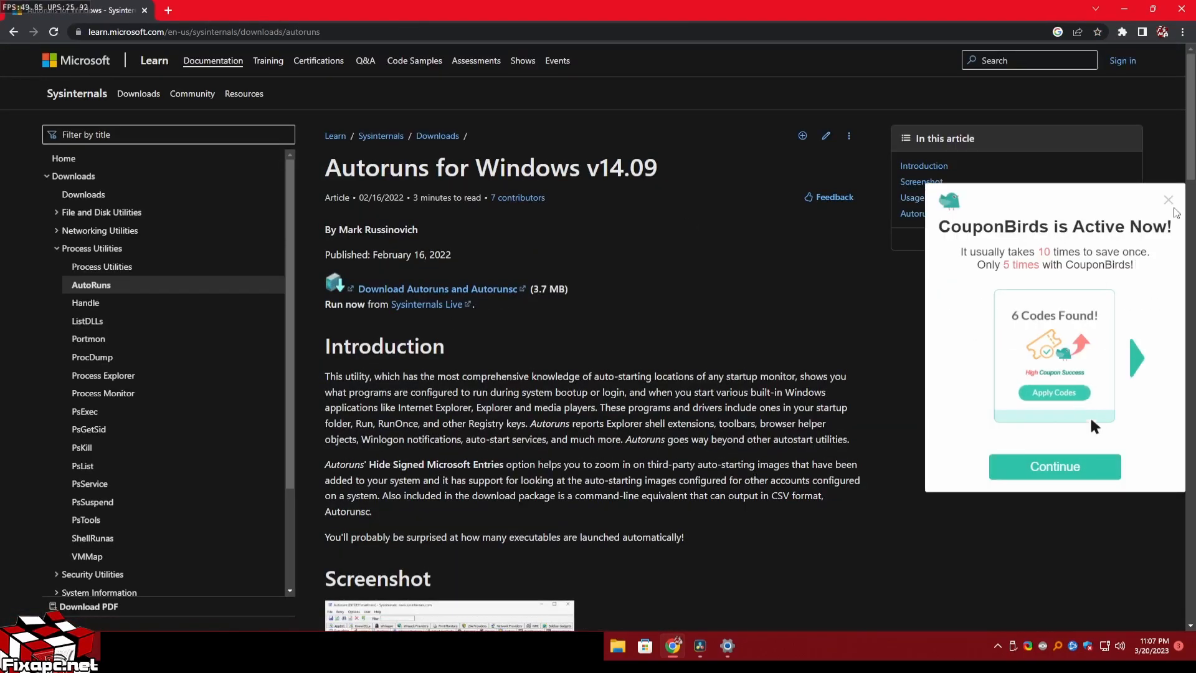
Step: Dismiss the coupon popup and download the Autoruns and Autorunsc zip package
click(1167, 199)
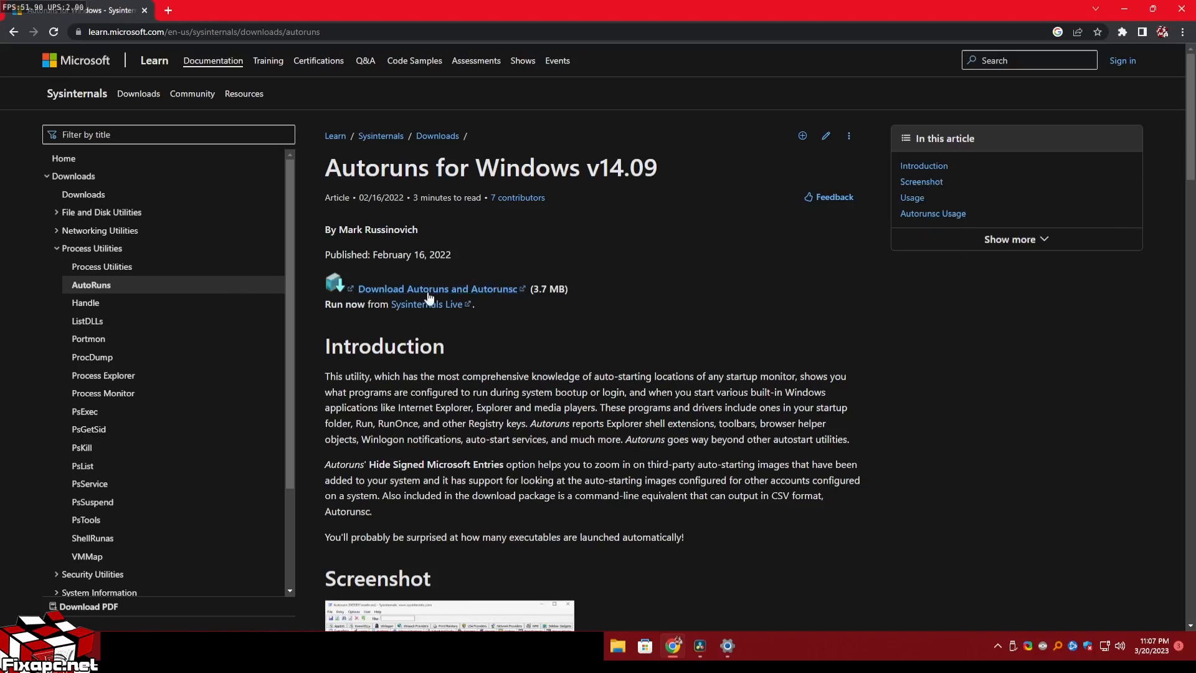
mouse_move(452, 262)
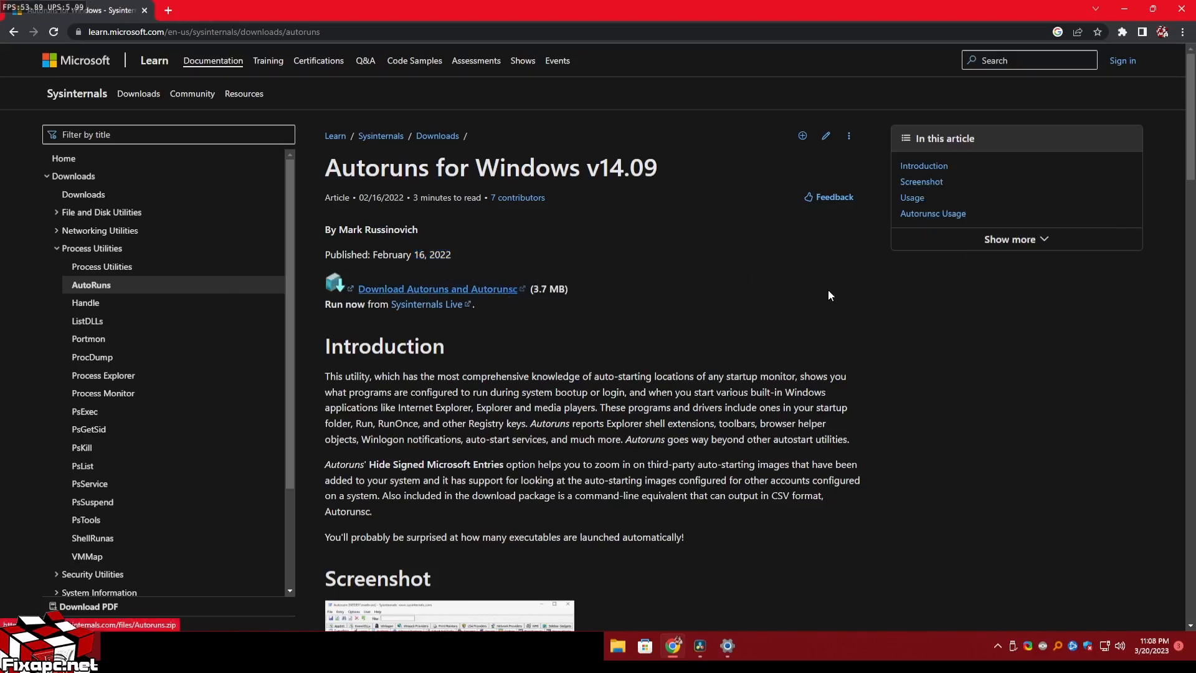
click(435, 288)
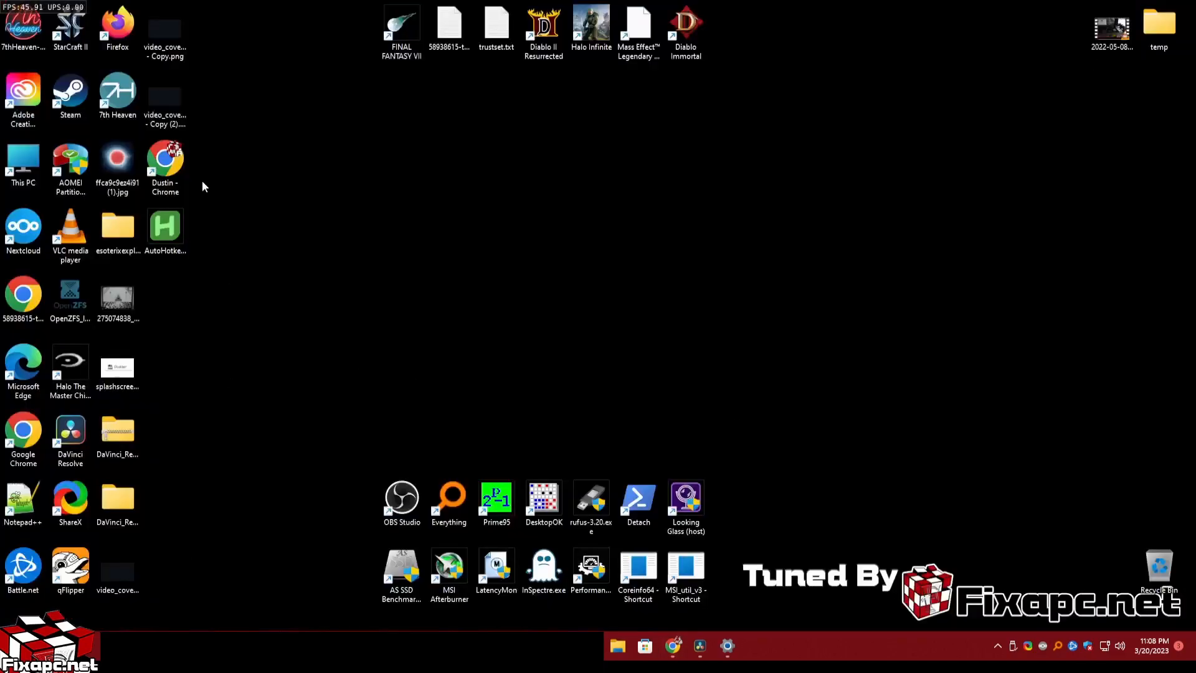
mouse_move(161, 529)
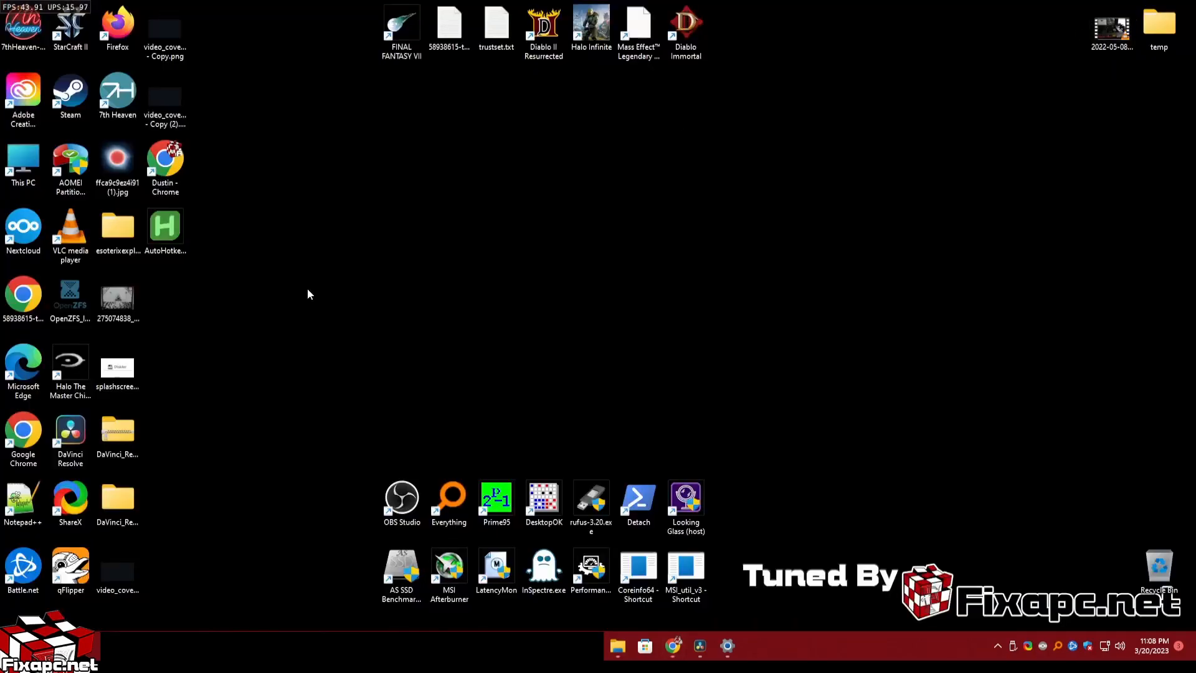
Step: Extract Autoruns.zip into an Autoruns folder on the Desktop and open that folder
click(70, 435)
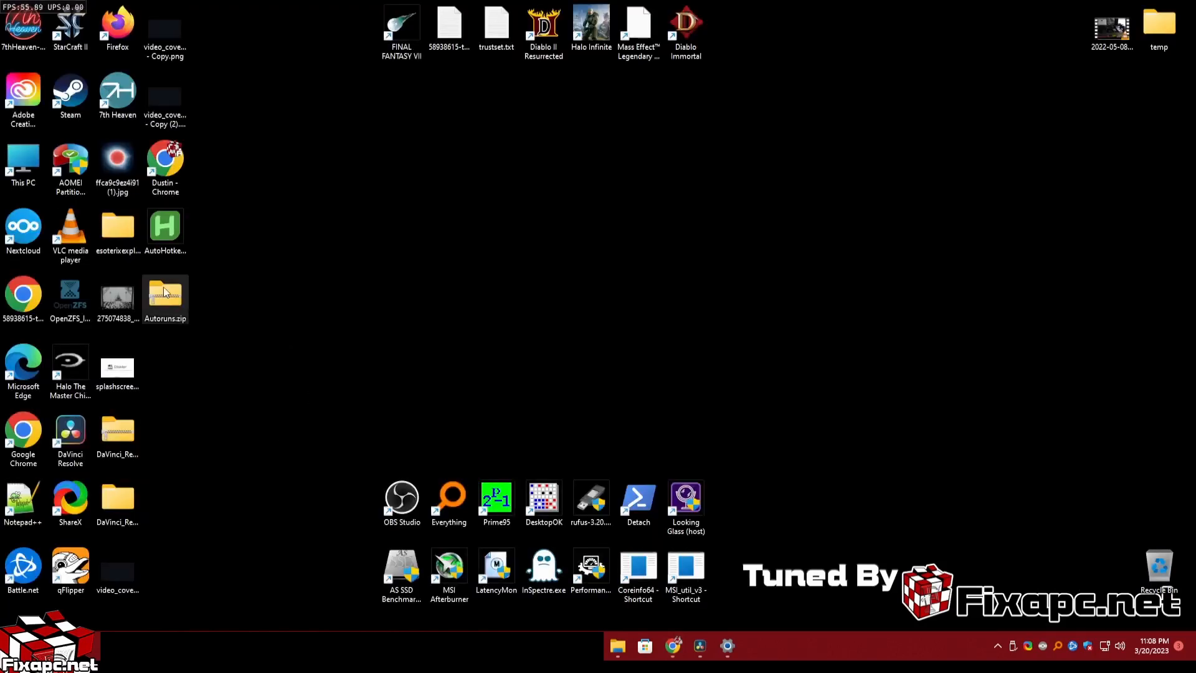
right_click(165, 294)
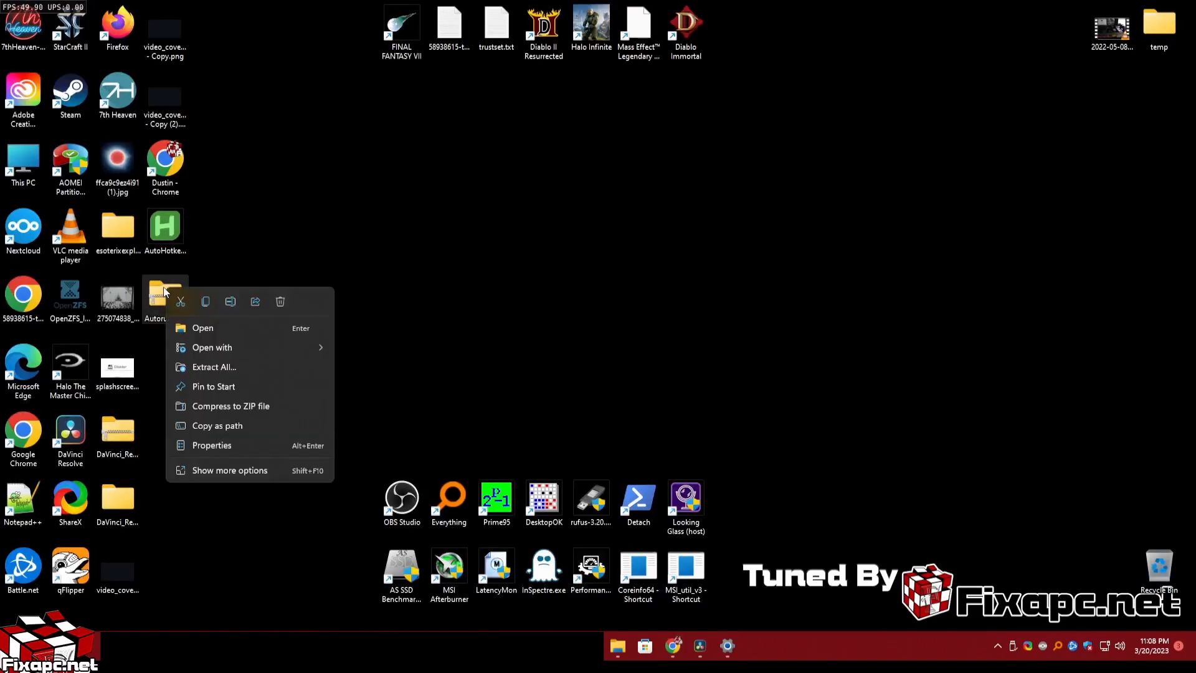
click(214, 367)
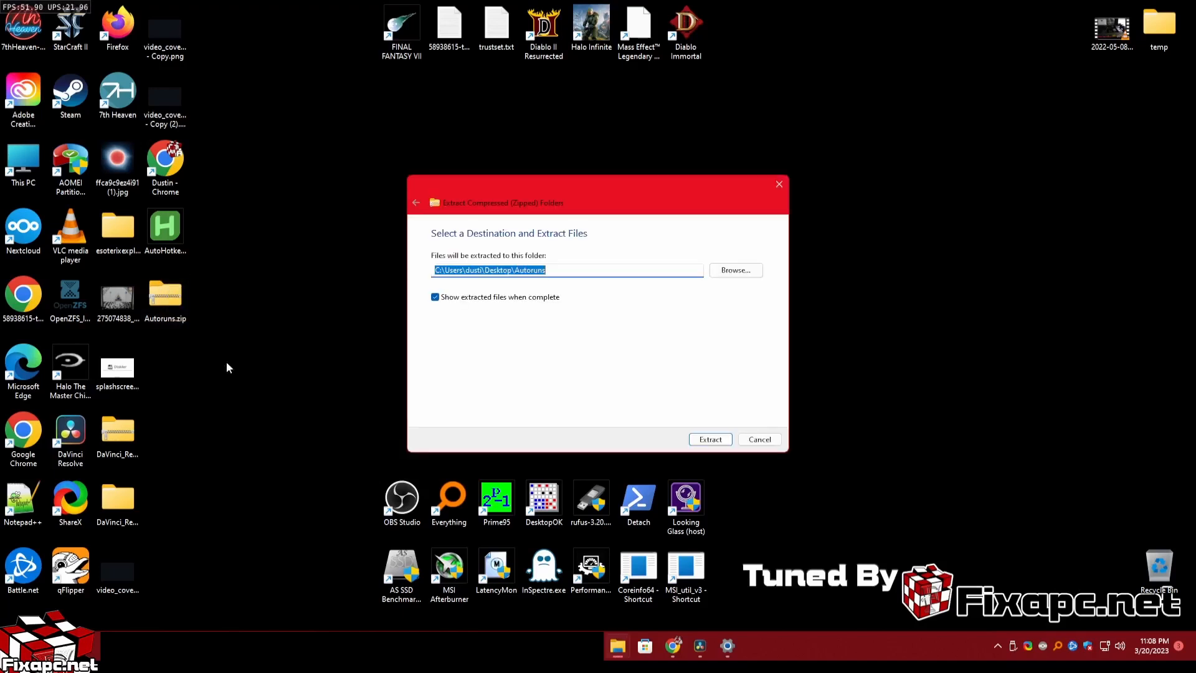
click(709, 439)
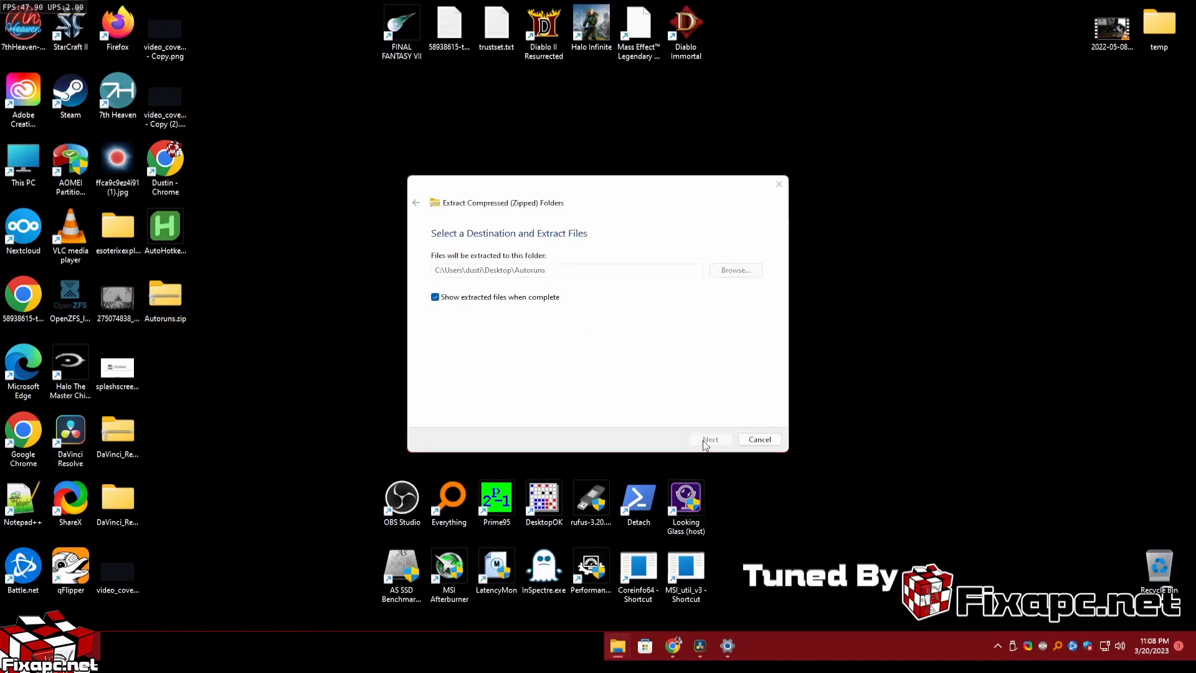
click(709, 439)
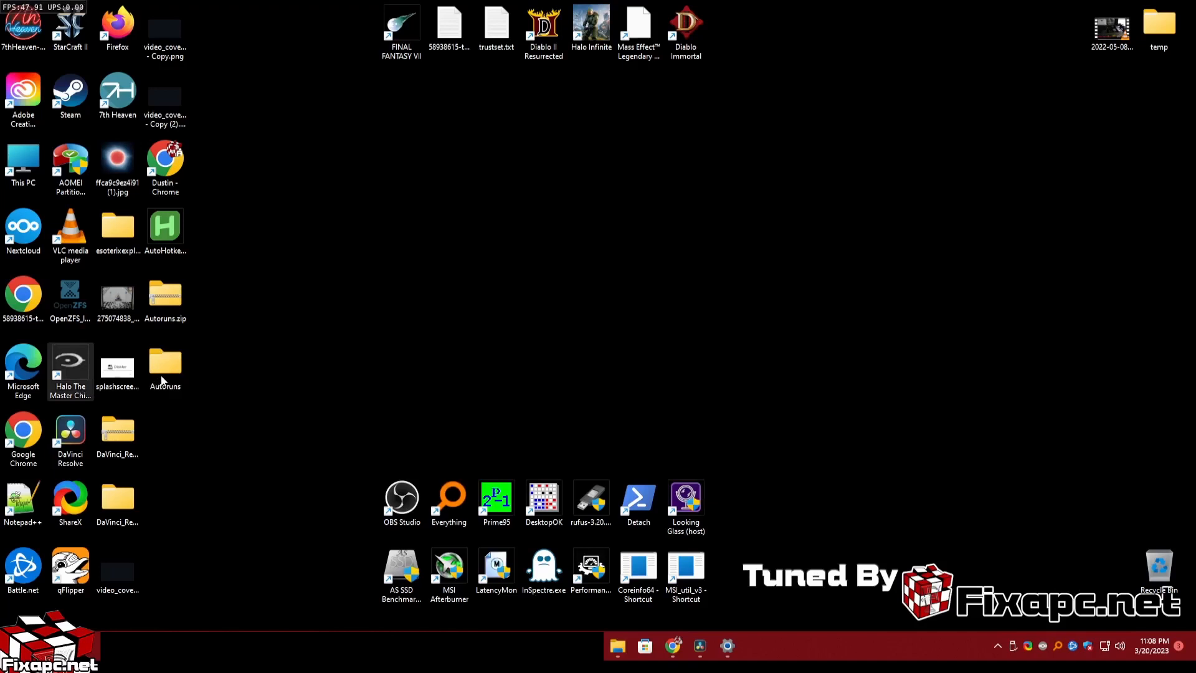
double_click(164, 363)
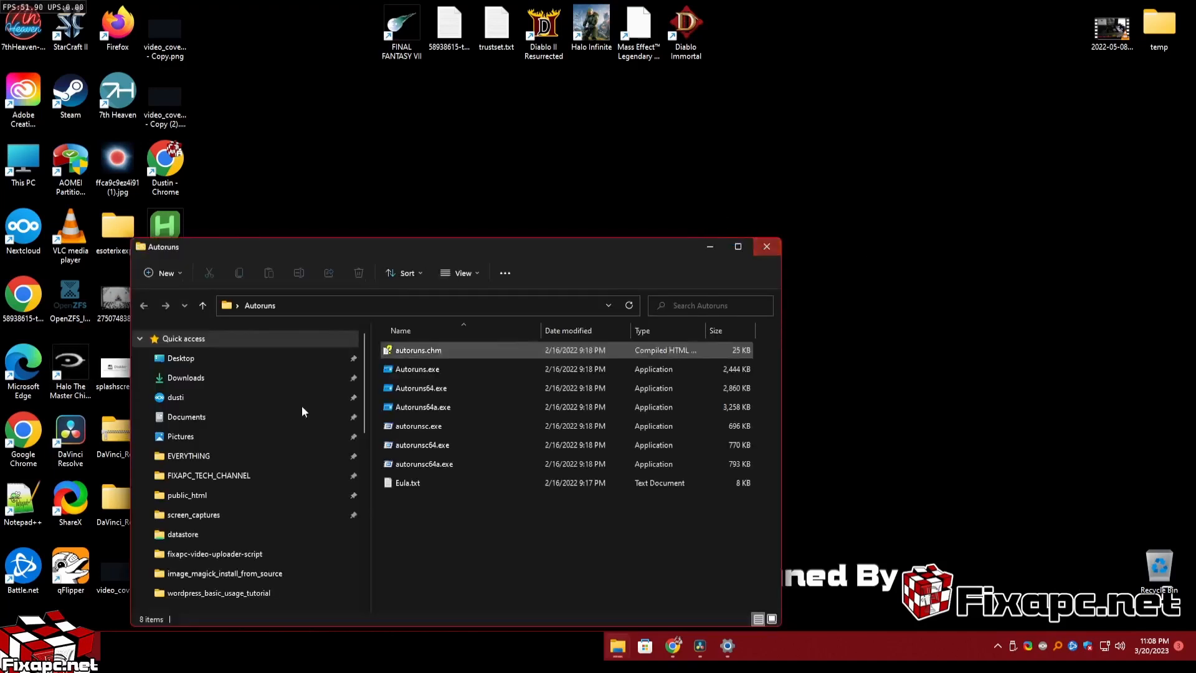
Step: Run Autoruns.exe as administrator and agree to the Sysinternals license
click(418, 369)
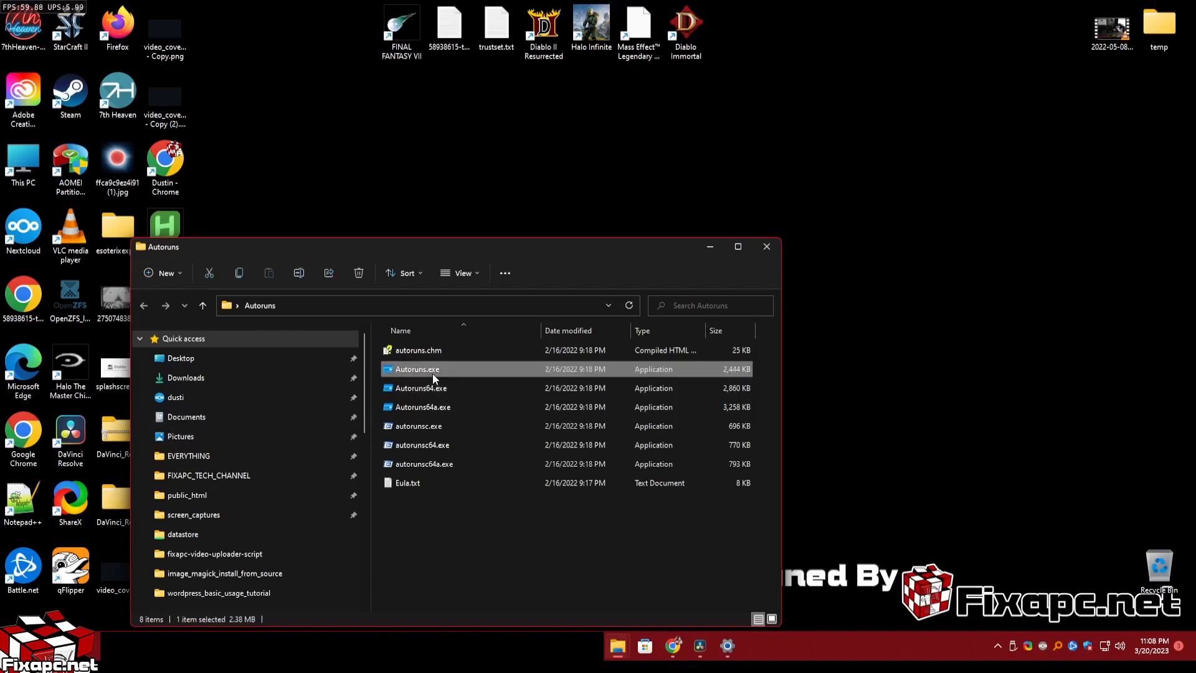
right_click(417, 368)
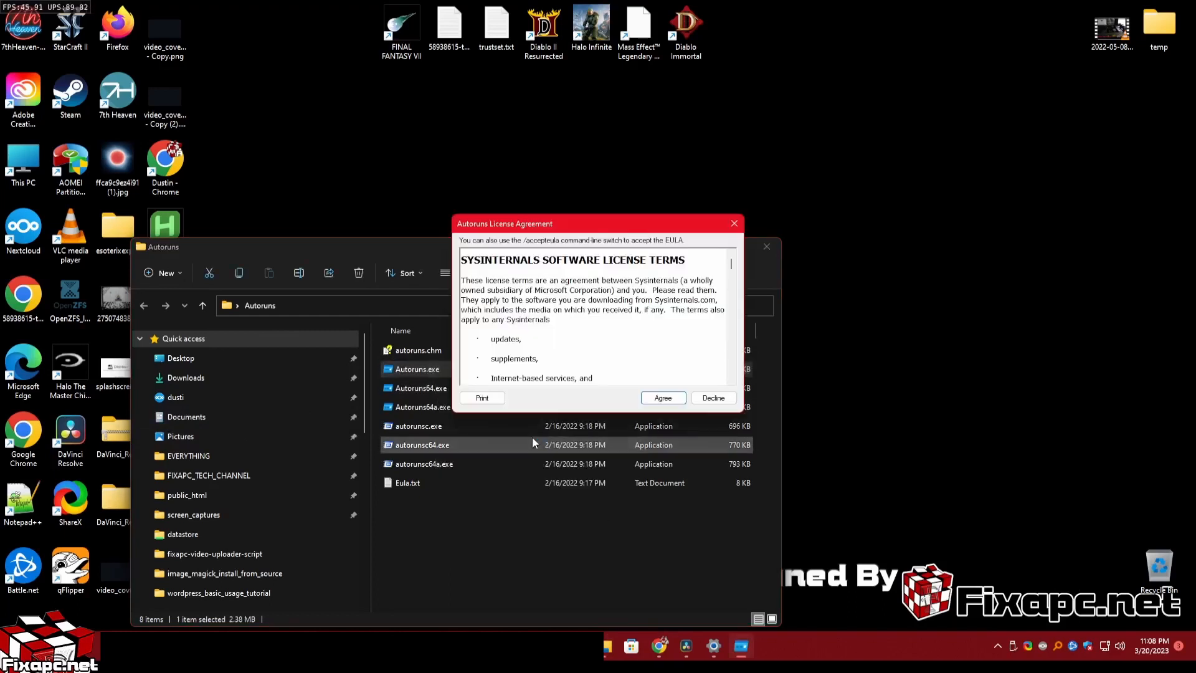
click(662, 397)
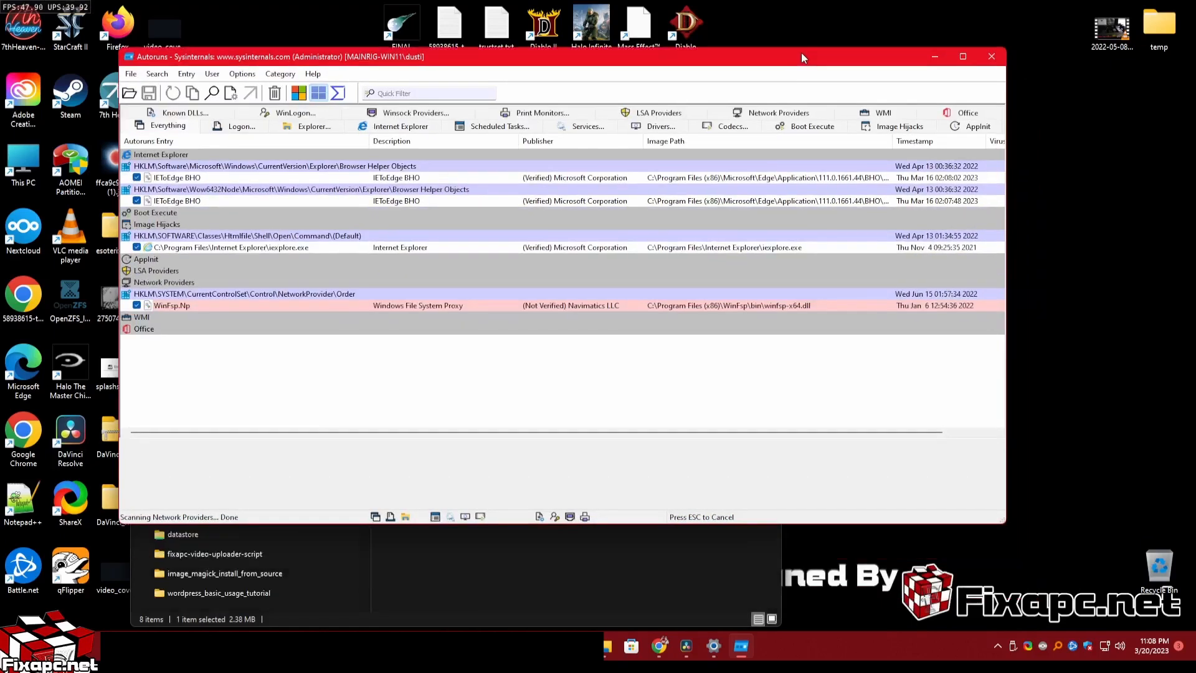
Step: Maximize Autoruns and uncheck the Google Chrome entry under Active Setup Installed Components
click(962, 56)
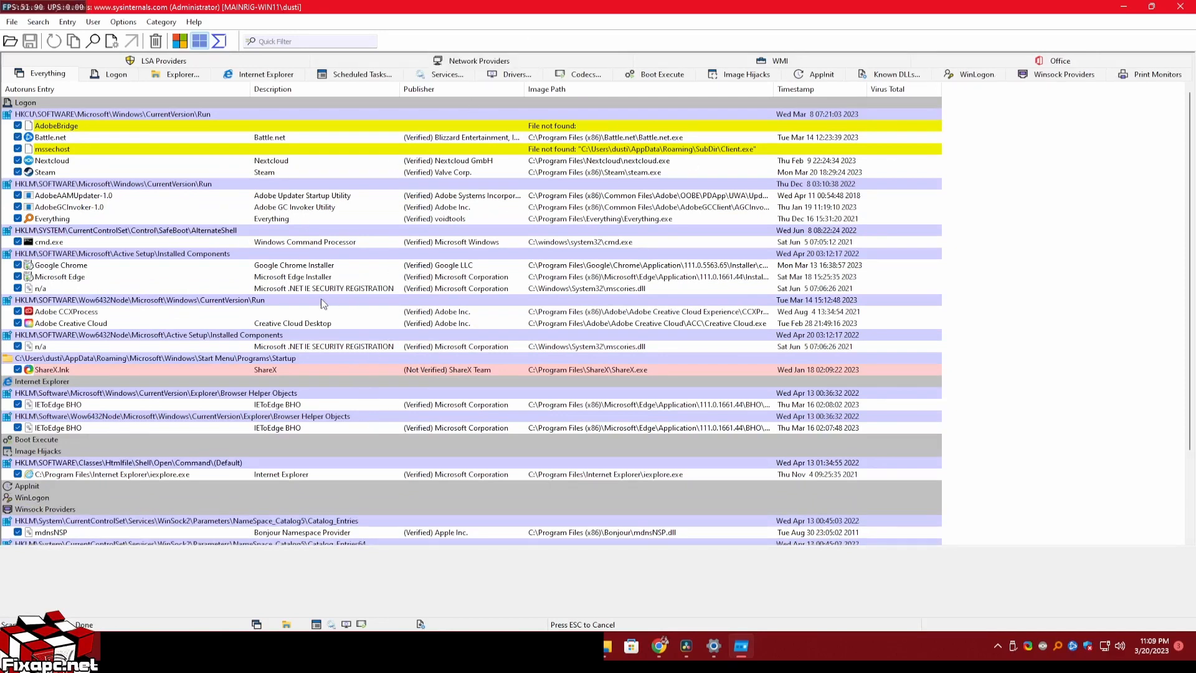
click(181, 74)
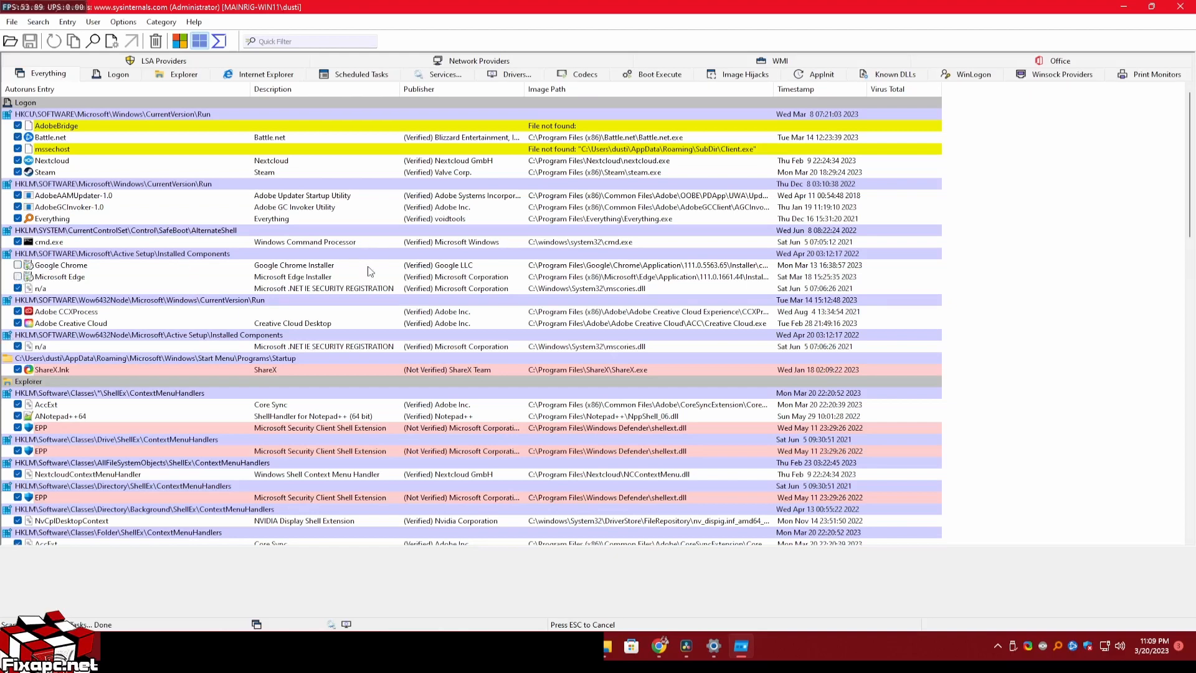
mouse_move(400, 292)
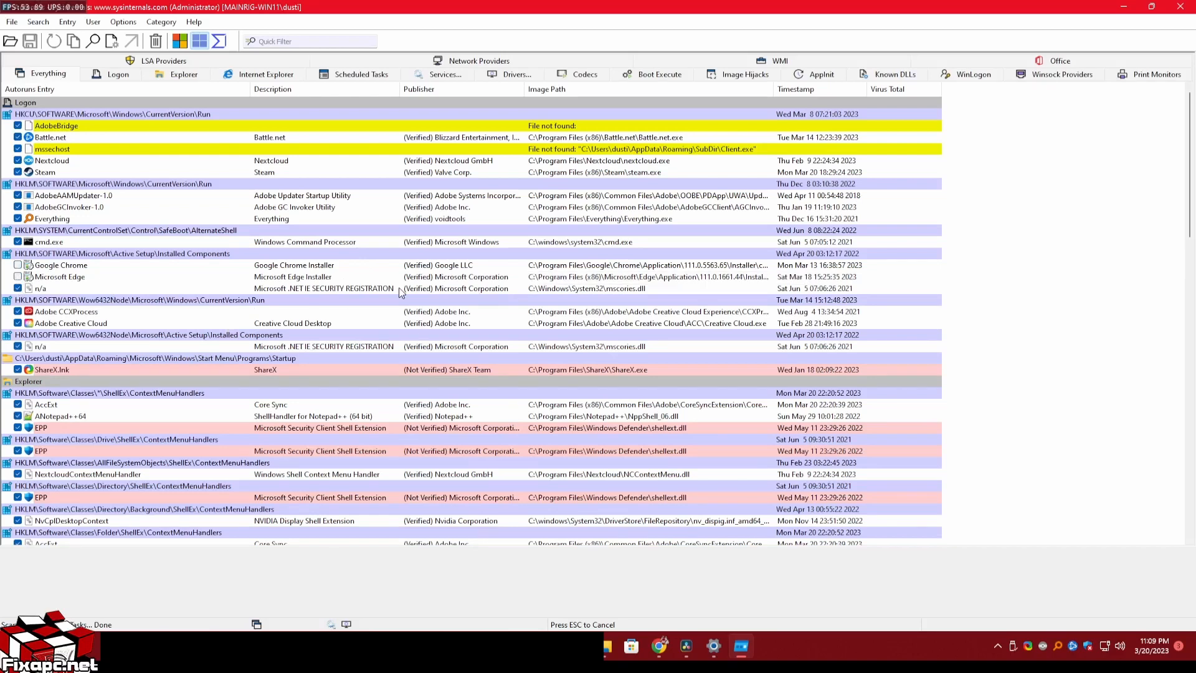
mouse_move(157, 196)
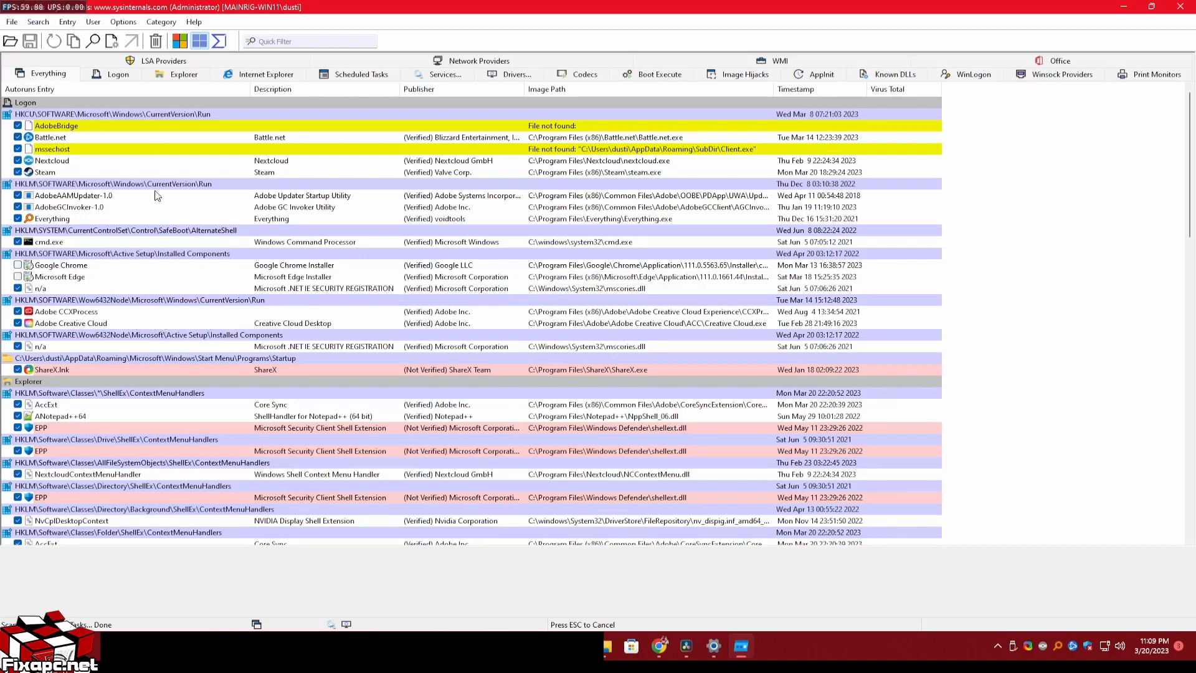
scroll(down, 3)
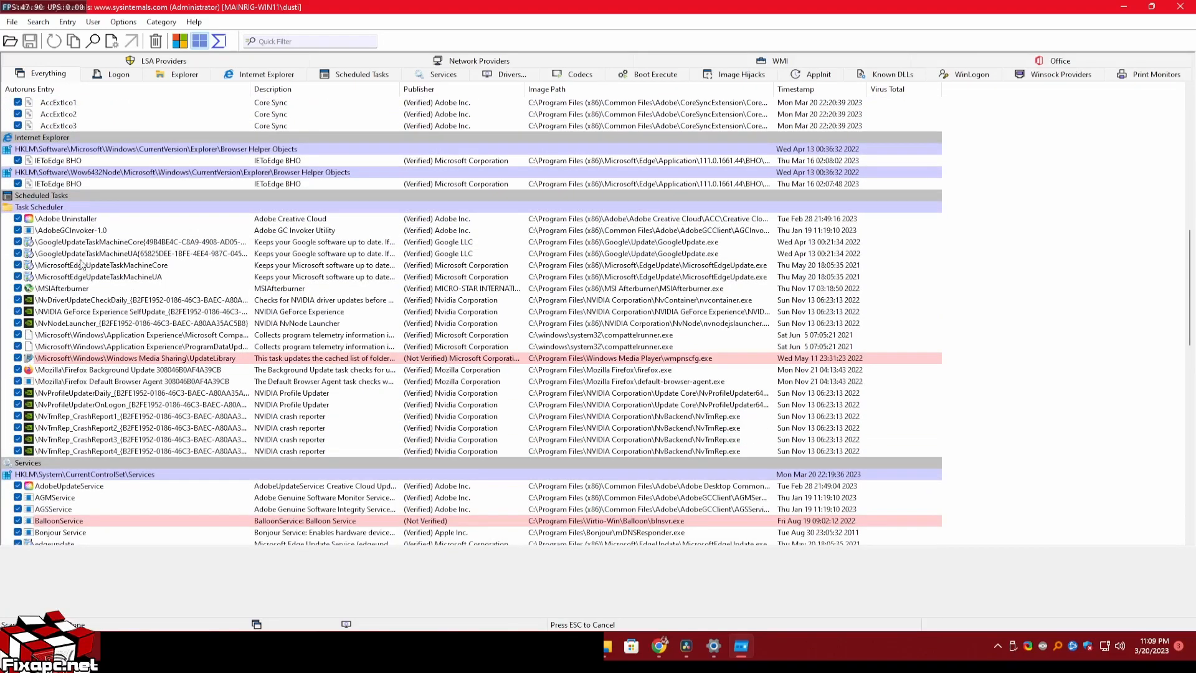
Step: Uncheck the Google update core scheduled task and scroll through the remaining Scheduled Tasks
click(17, 253)
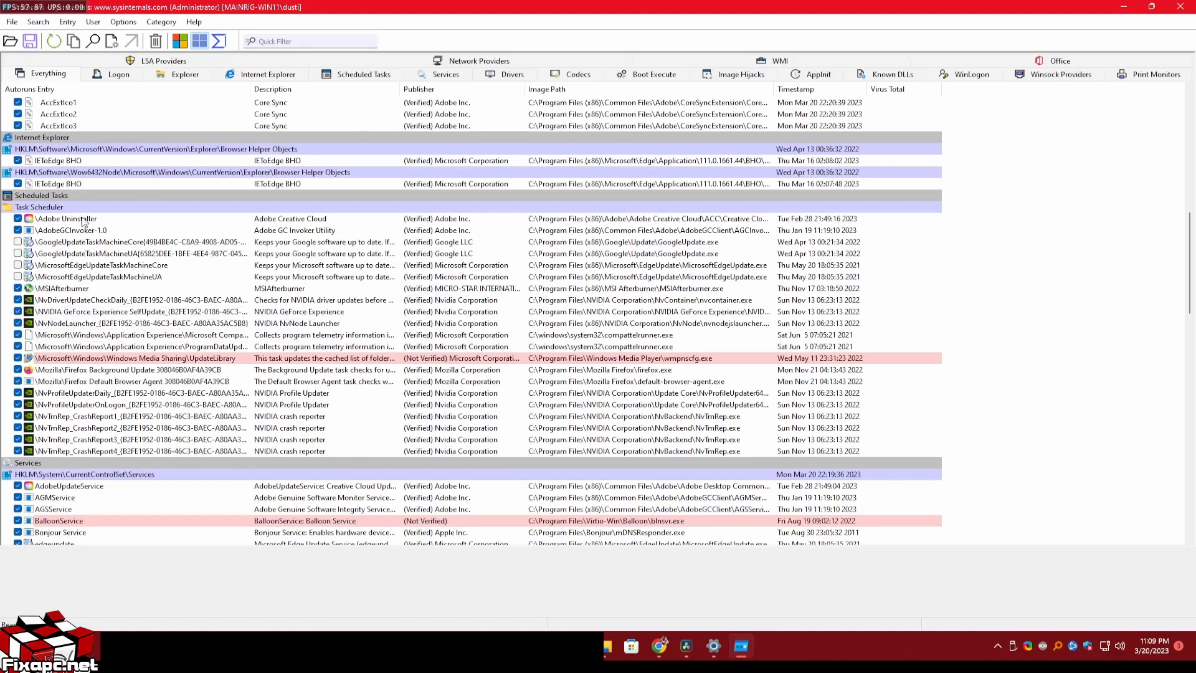
scroll(down, 3)
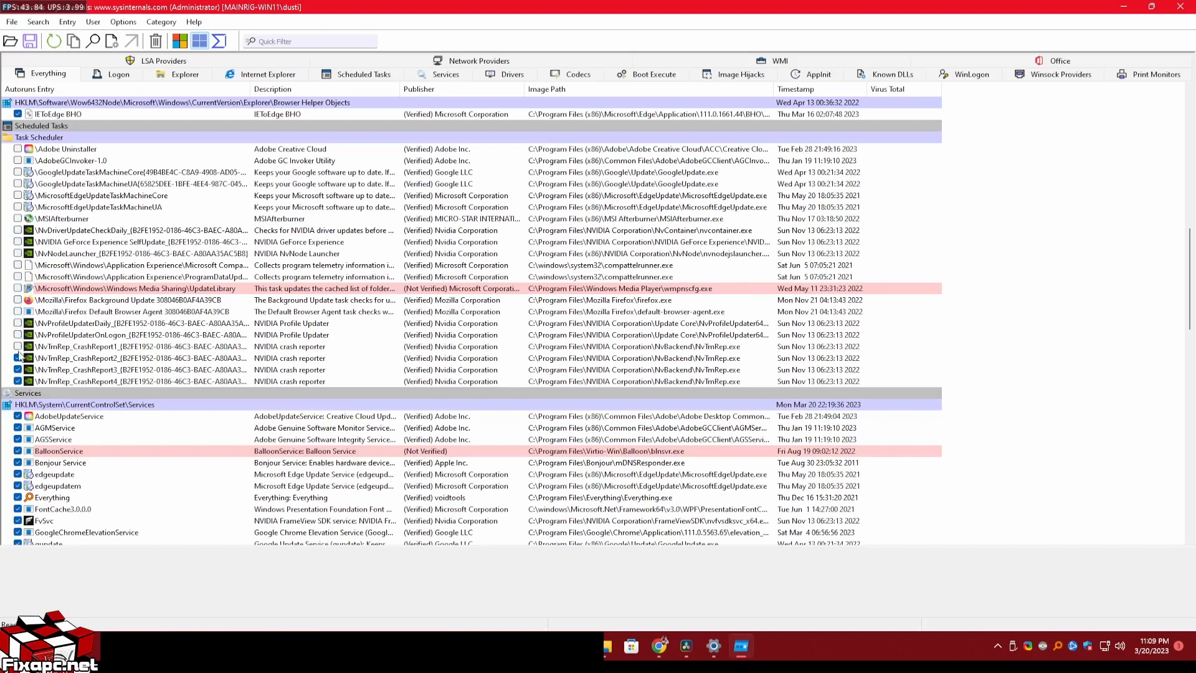
scroll(down, 3)
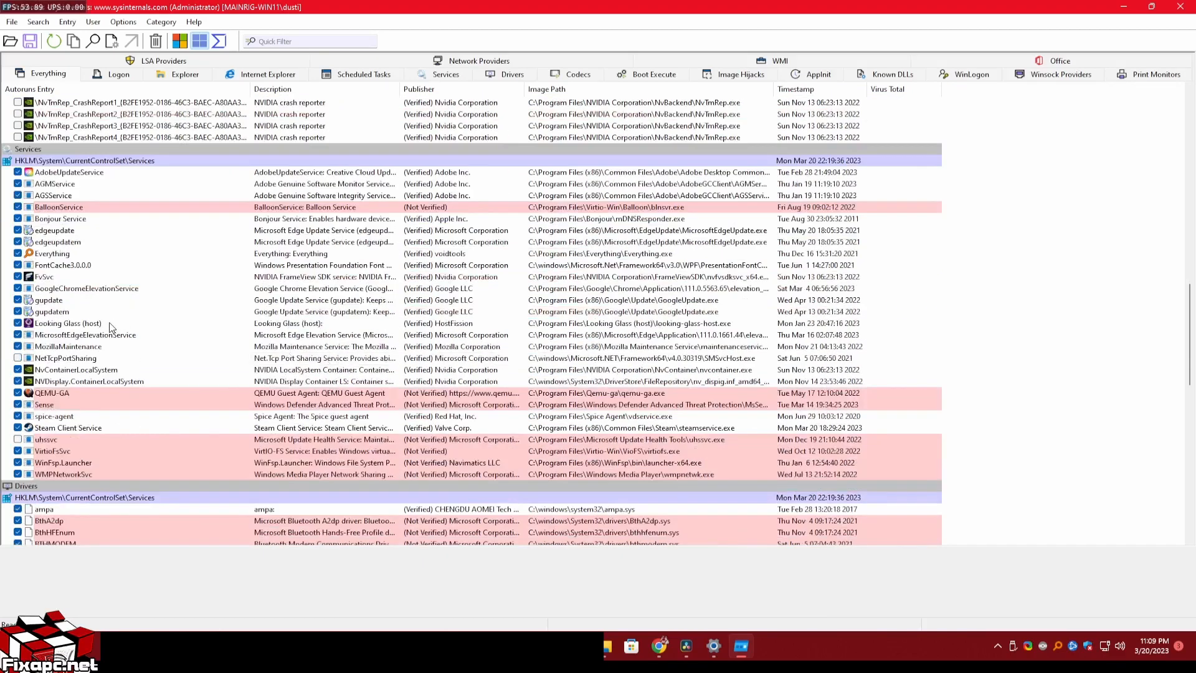
Step: Uncheck the gupdate, edgeupdate and GoogleChromeElevationService service entries
click(19, 301)
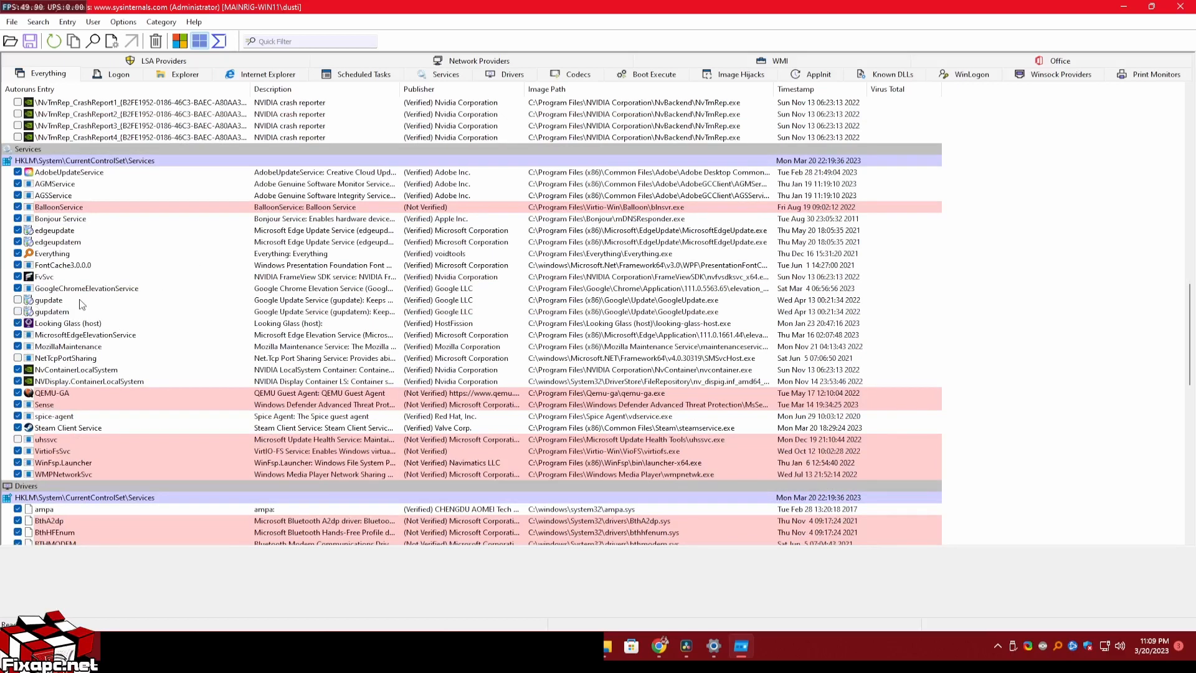
mouse_move(82, 272)
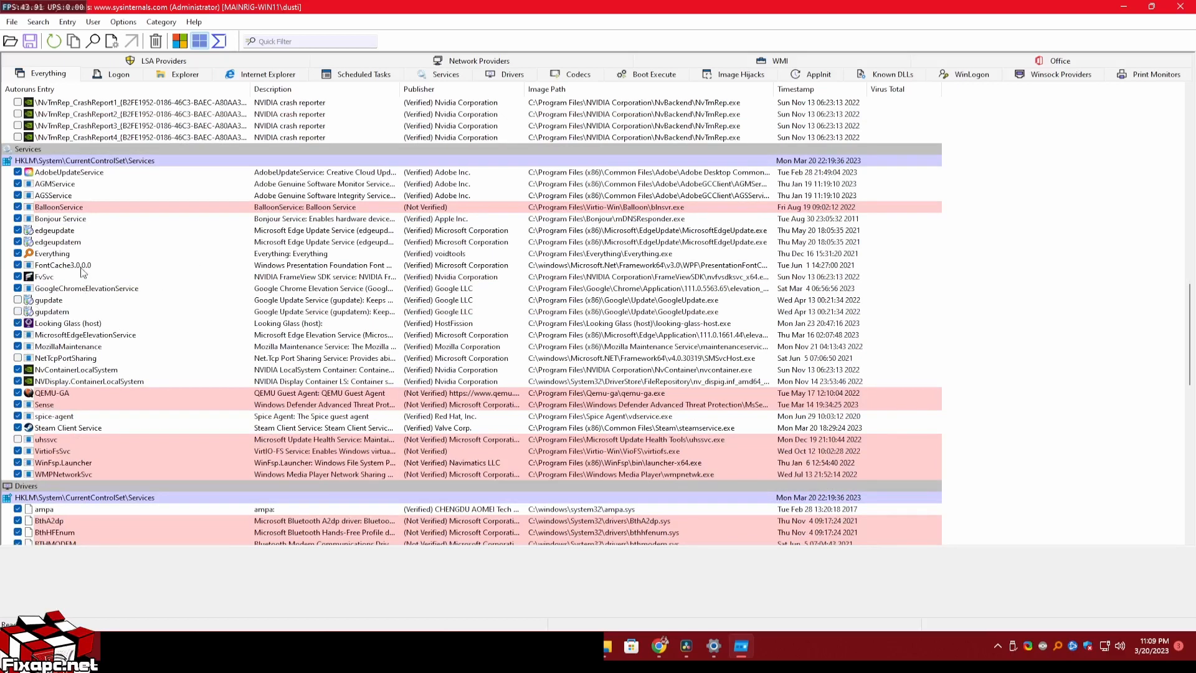
click(53, 230)
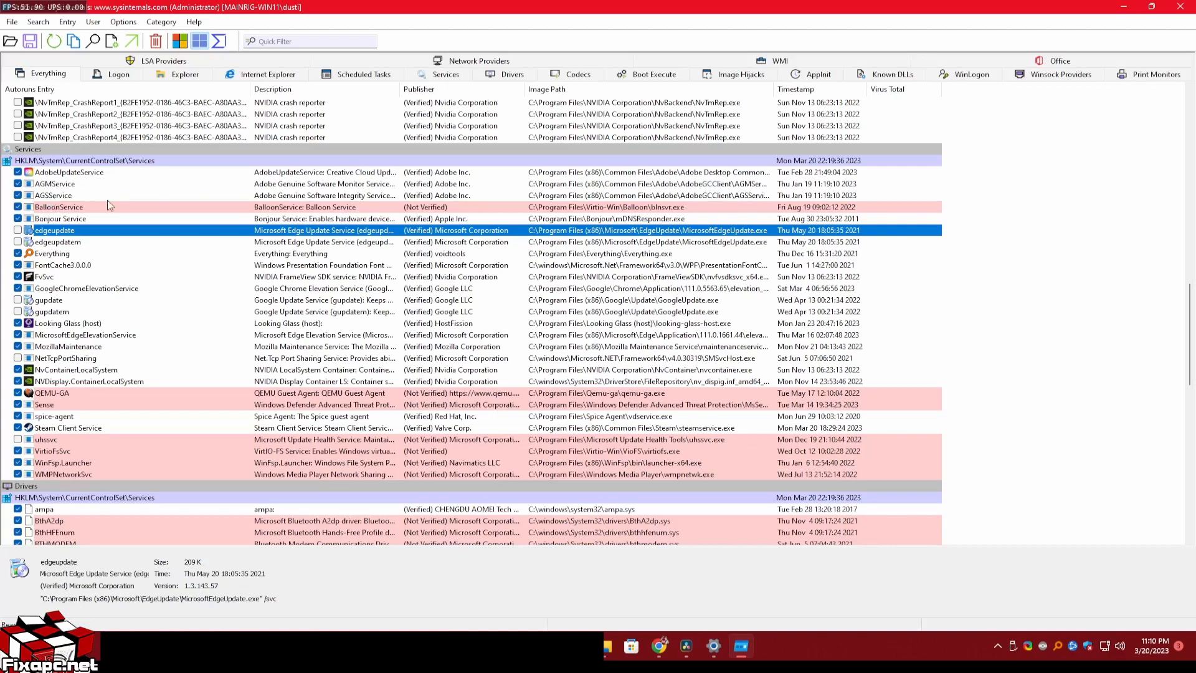
mouse_move(91, 187)
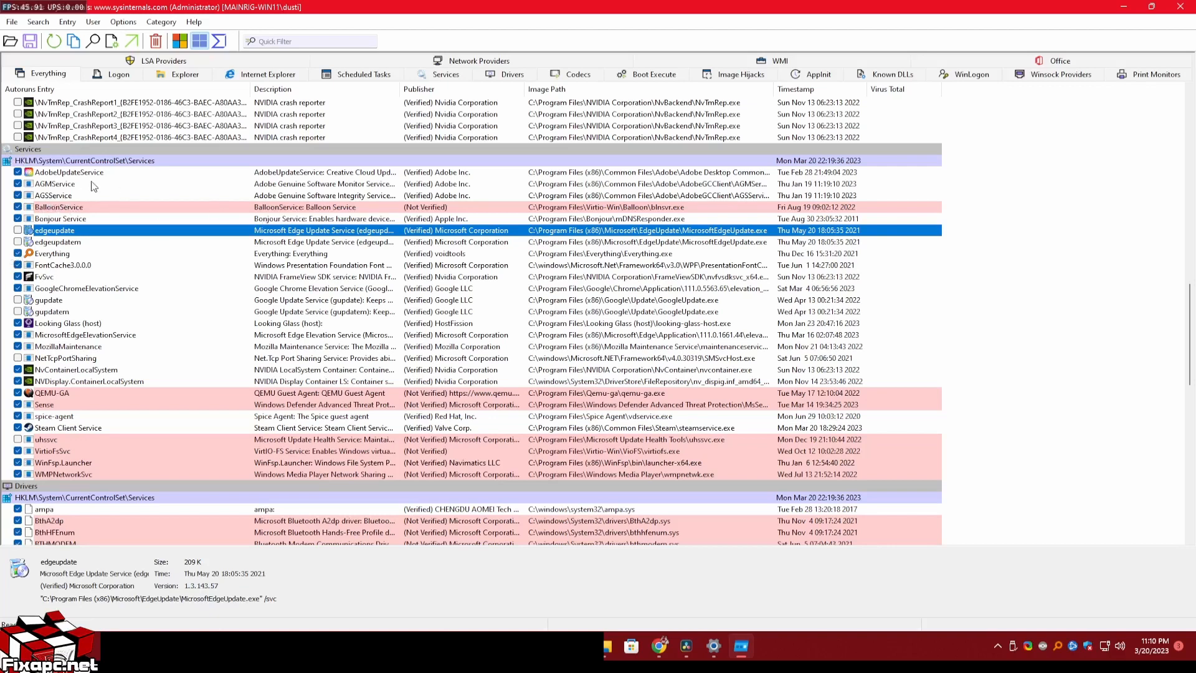
scroll(down, 3)
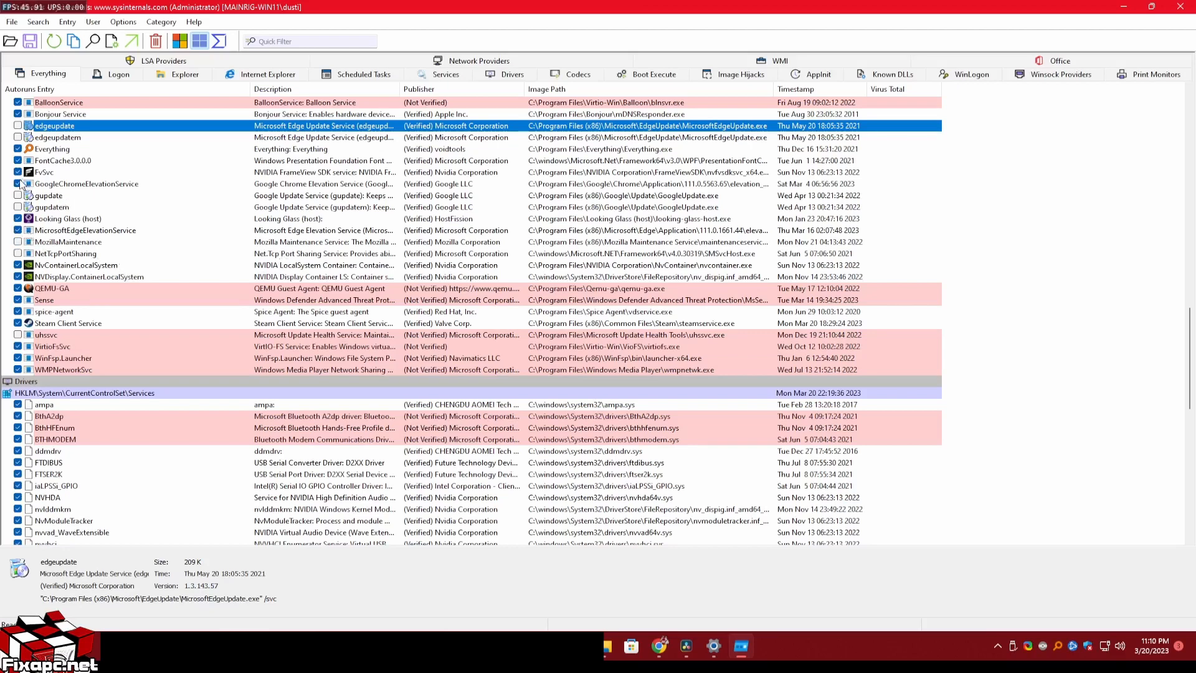
click(18, 185)
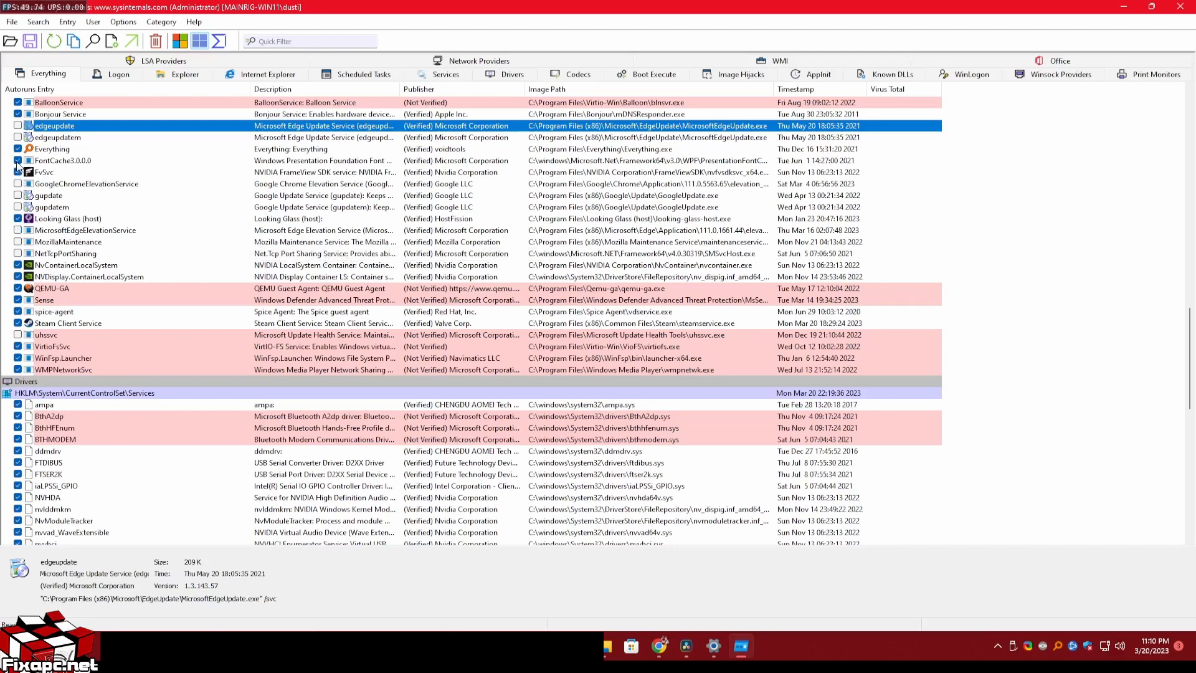
scroll(down, 3)
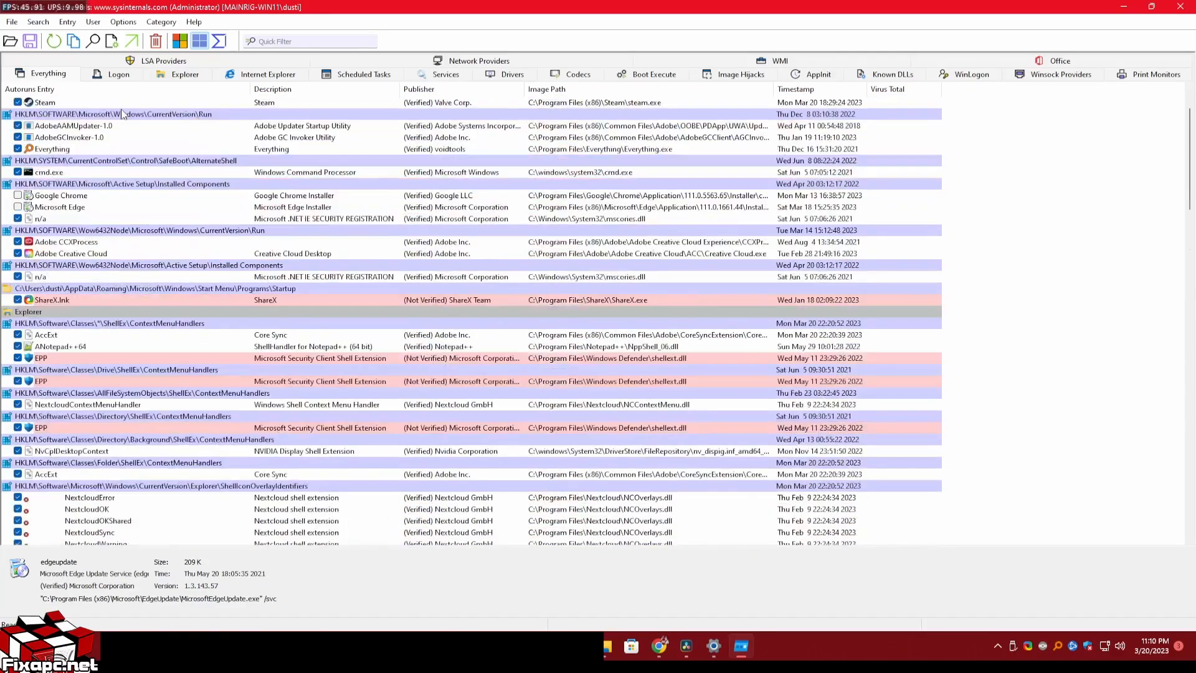
Step: Scroll to the end of the Everything list, then show only the Logon entries
scroll(down, 3)
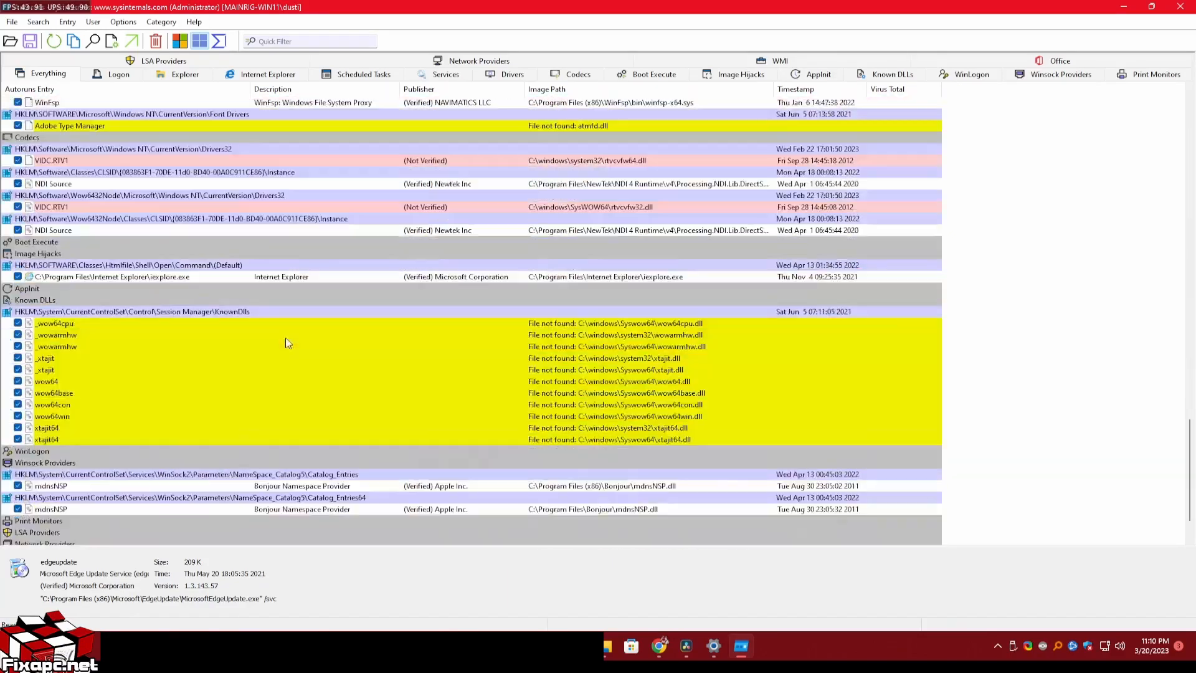
scroll(down, 3)
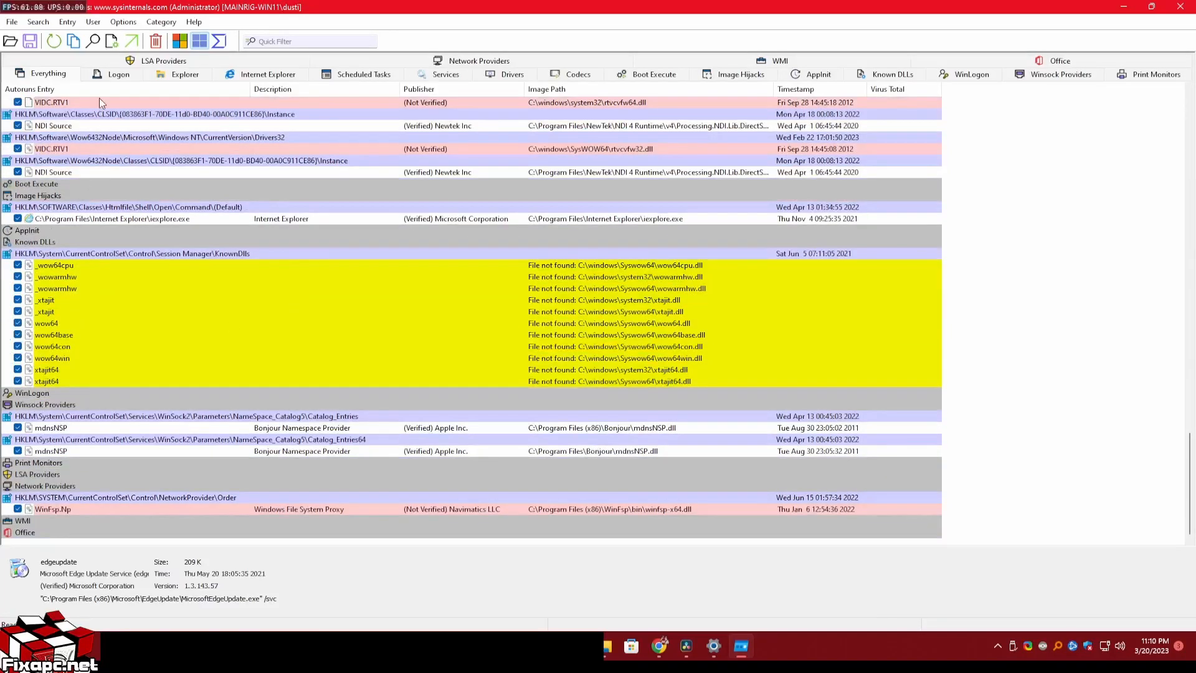
click(117, 74)
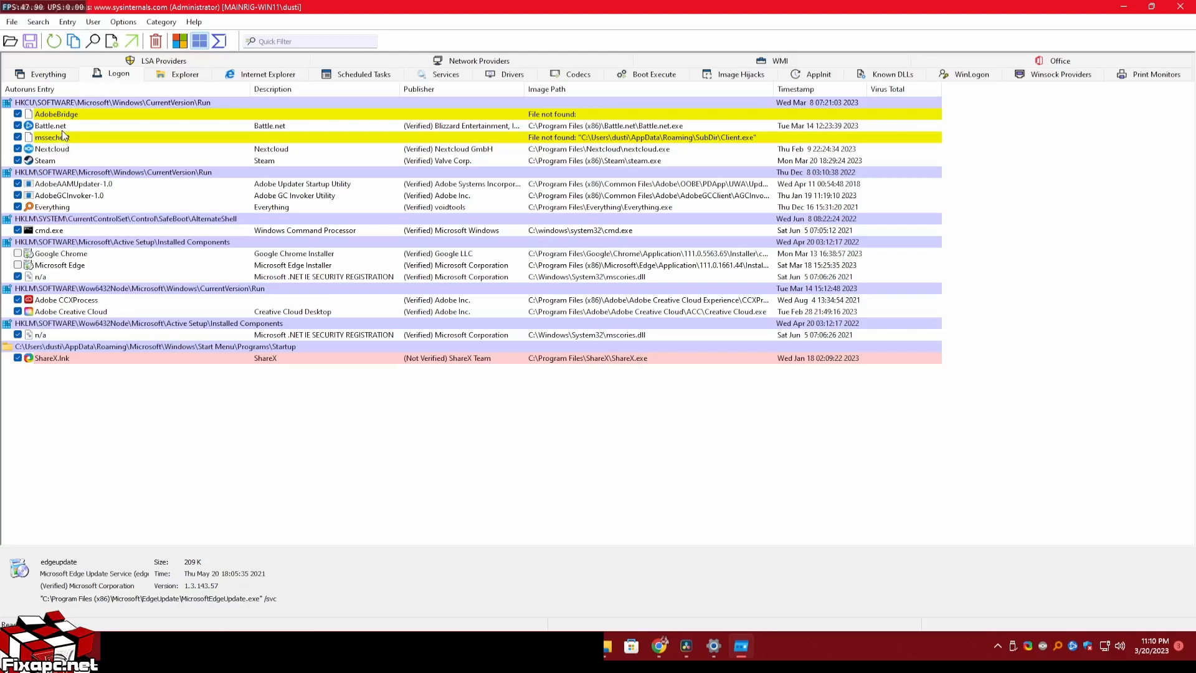
mouse_move(186, 80)
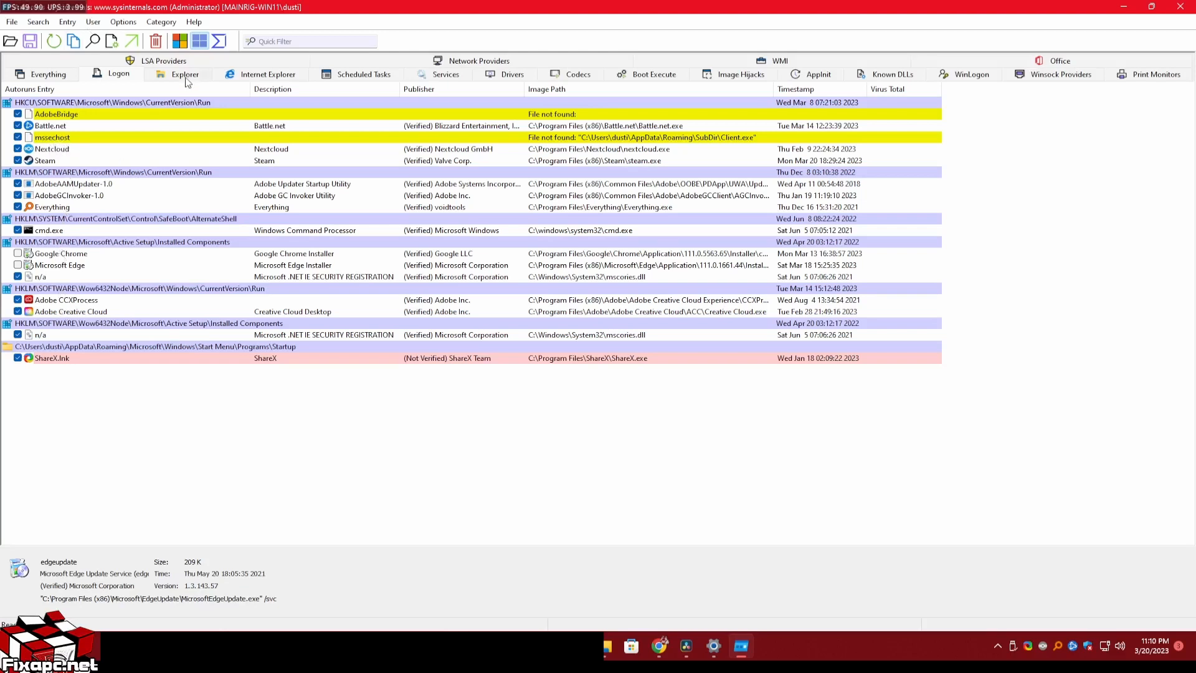
Step: Review the Explorer, Internet Explorer, Scheduled Tasks and Services categories in turn
click(184, 74)
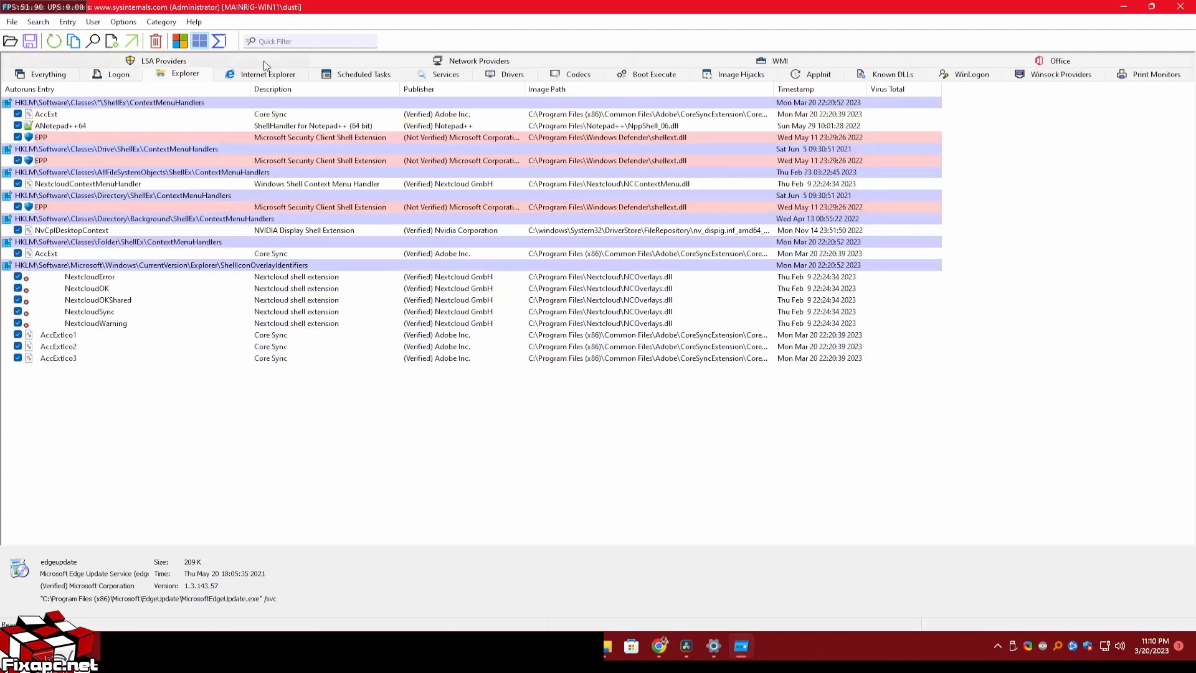
click(268, 74)
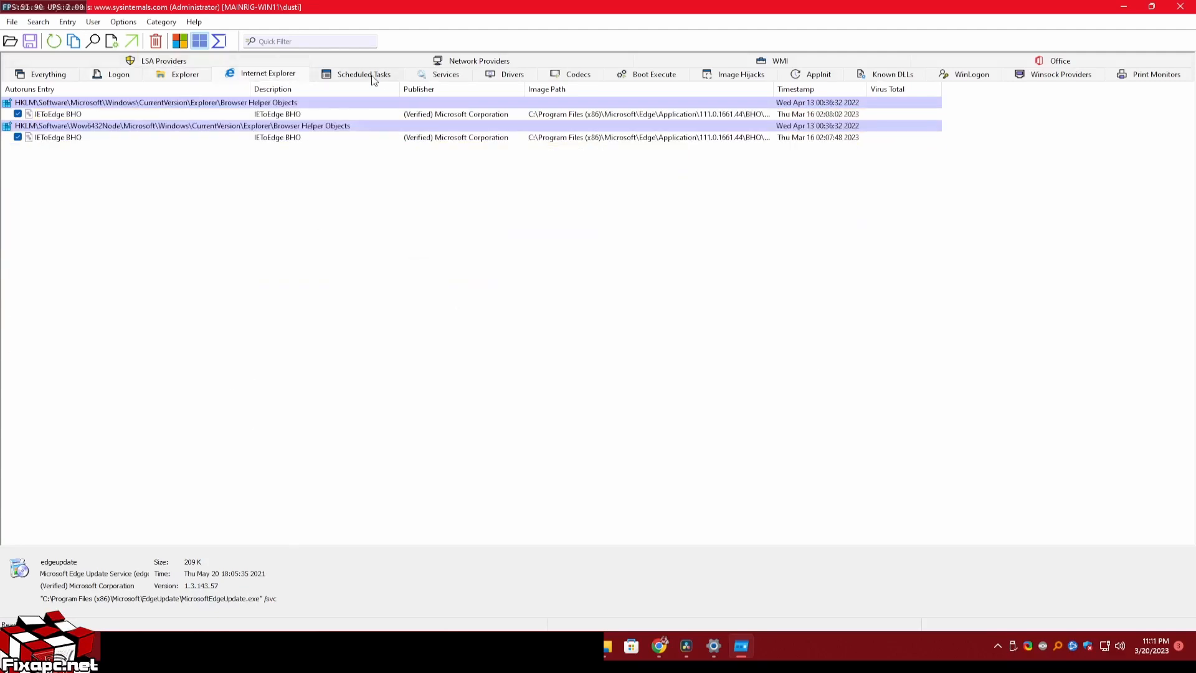
click(363, 73)
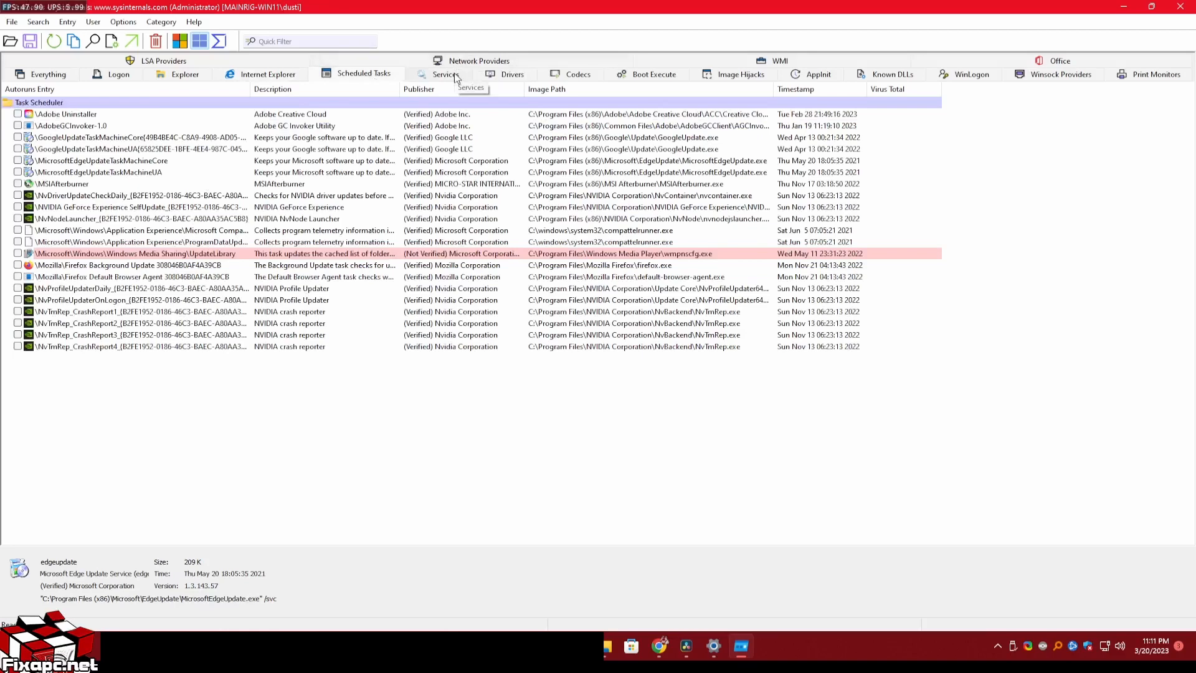
click(440, 74)
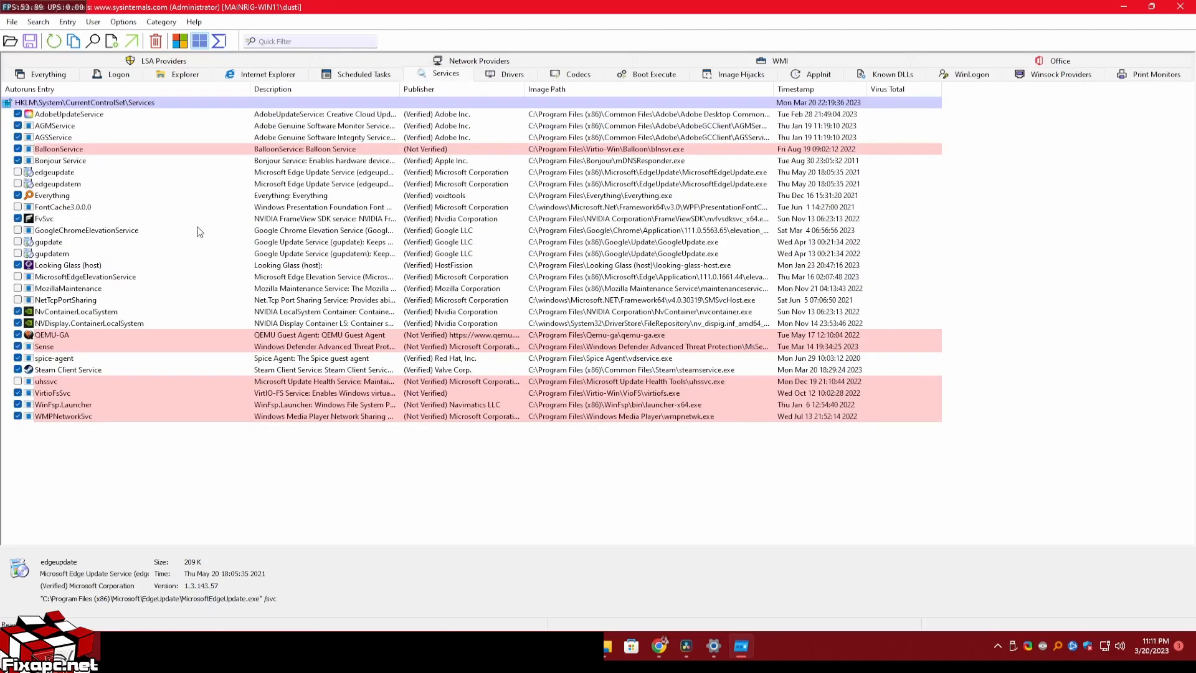
Step: Inspect the BalloonService, Everything, Sense and WMPNetworkSvc services, then show the Drivers list
click(58, 148)
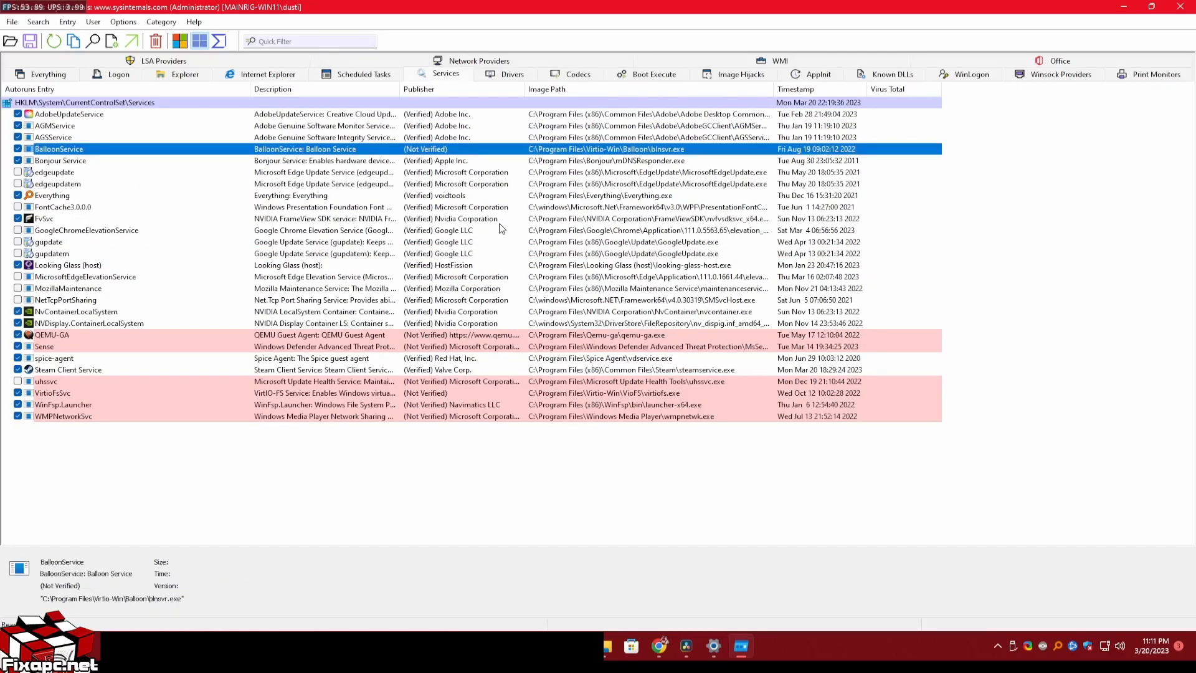
mouse_move(66, 162)
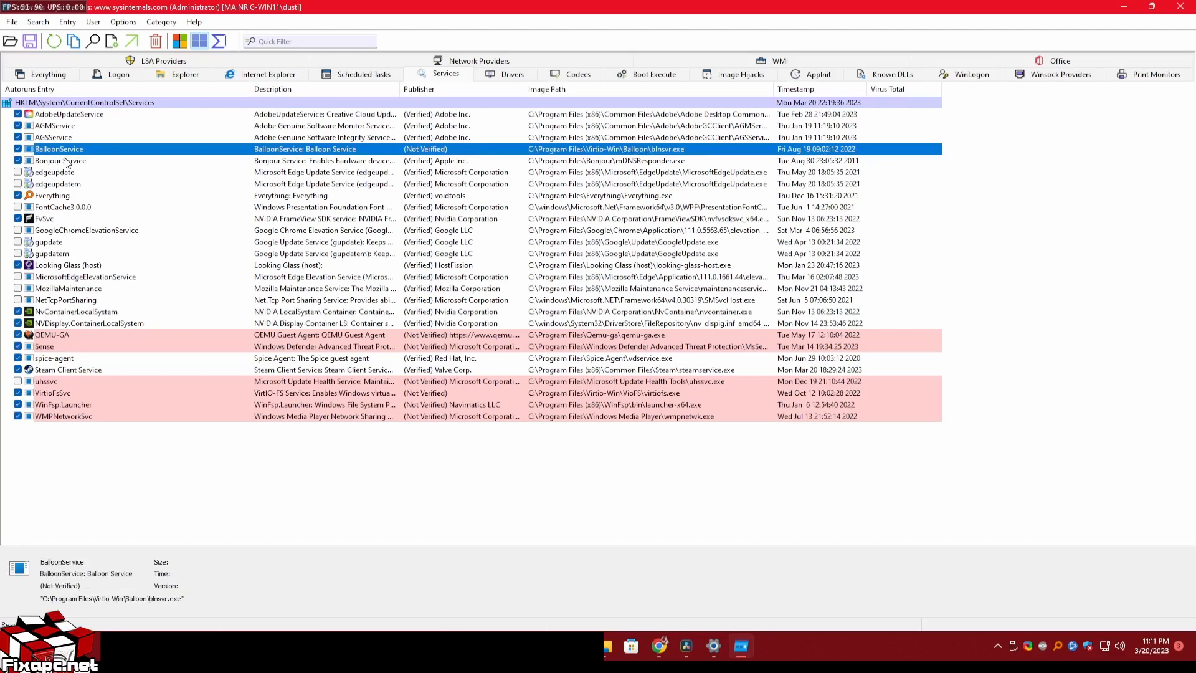
click(52, 195)
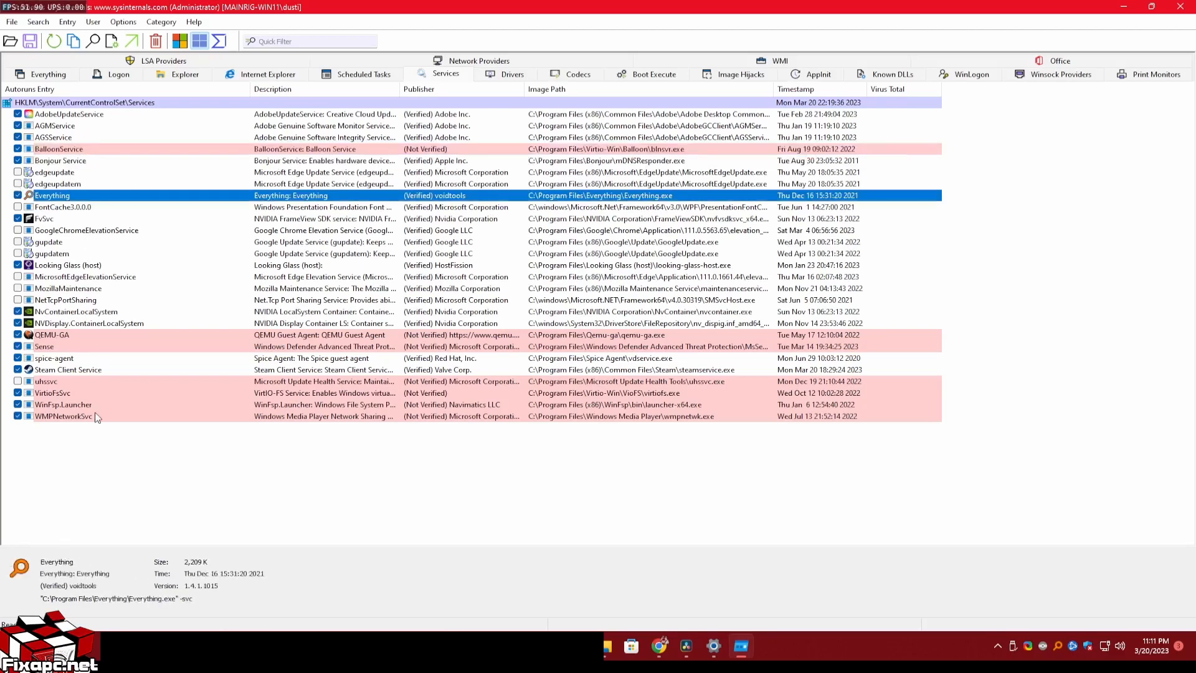
click(44, 347)
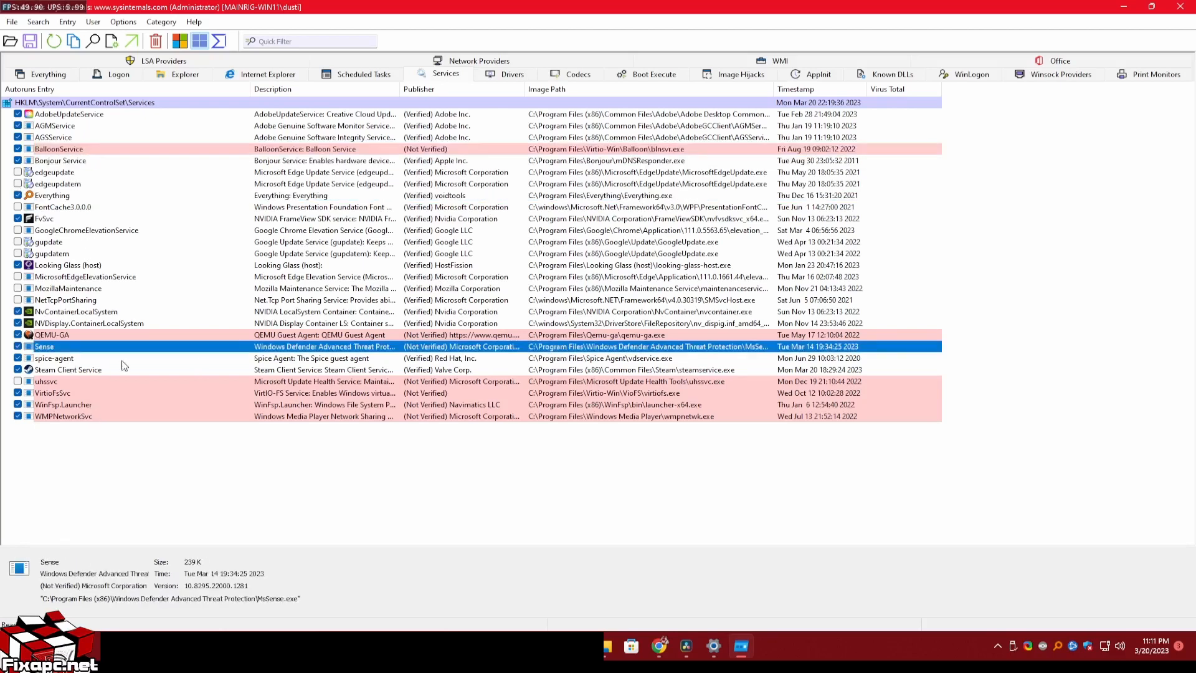
click(54, 357)
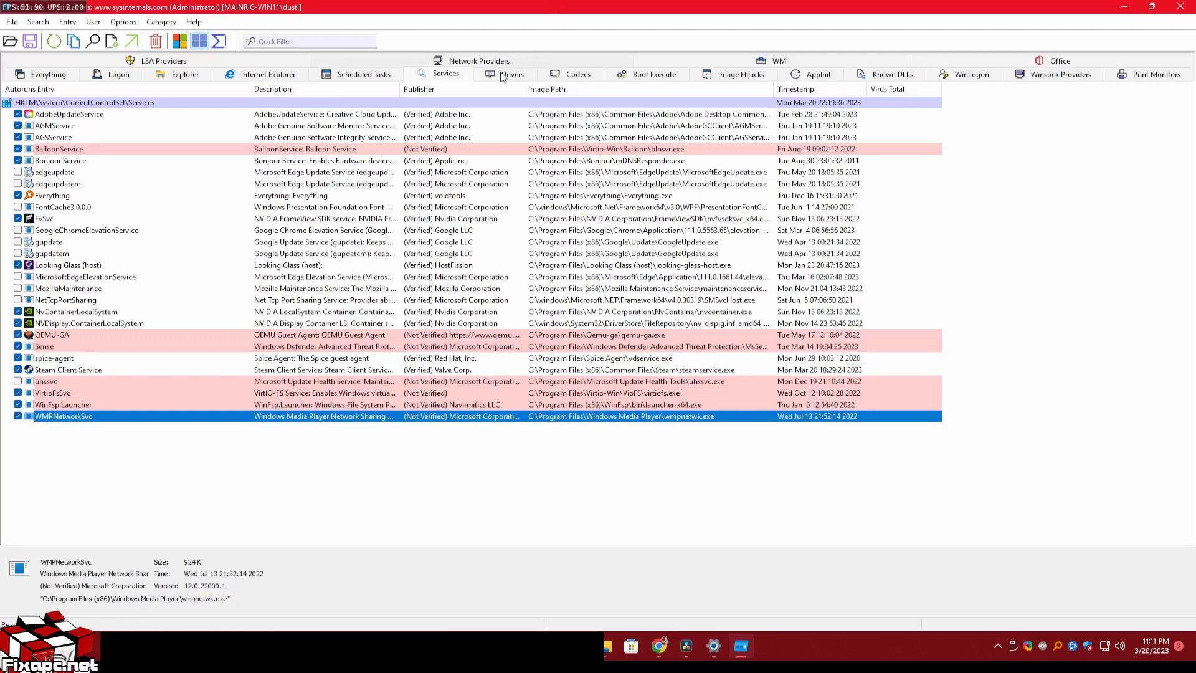
mouse_move(503, 74)
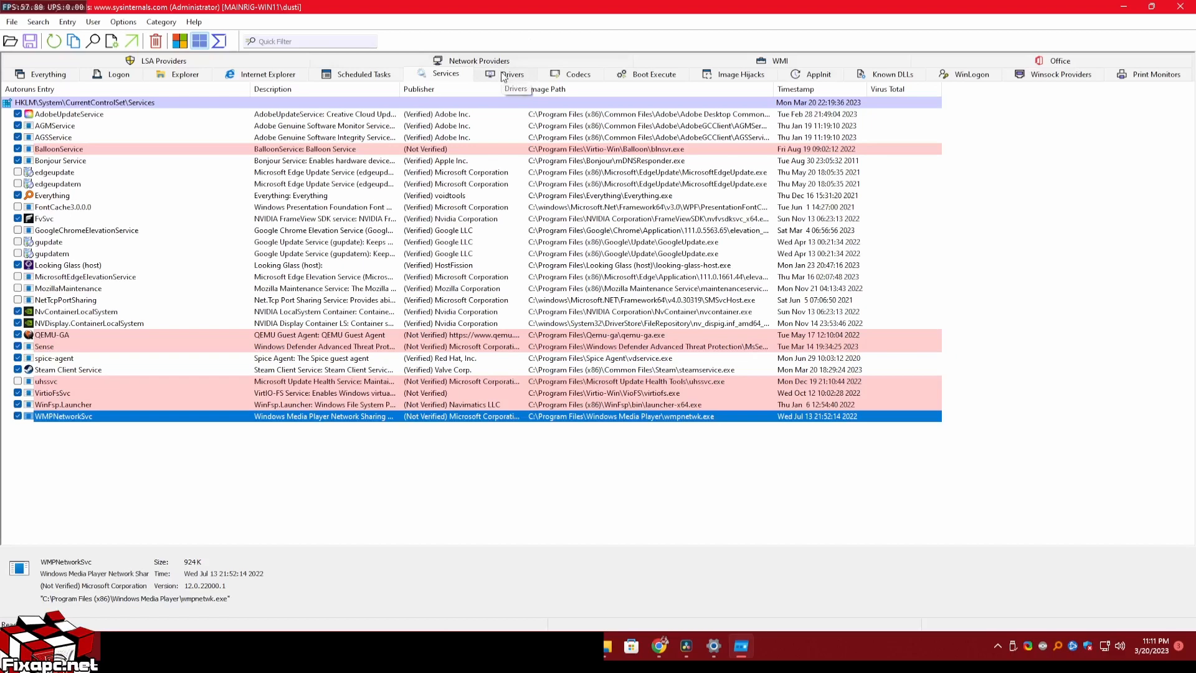
click(510, 74)
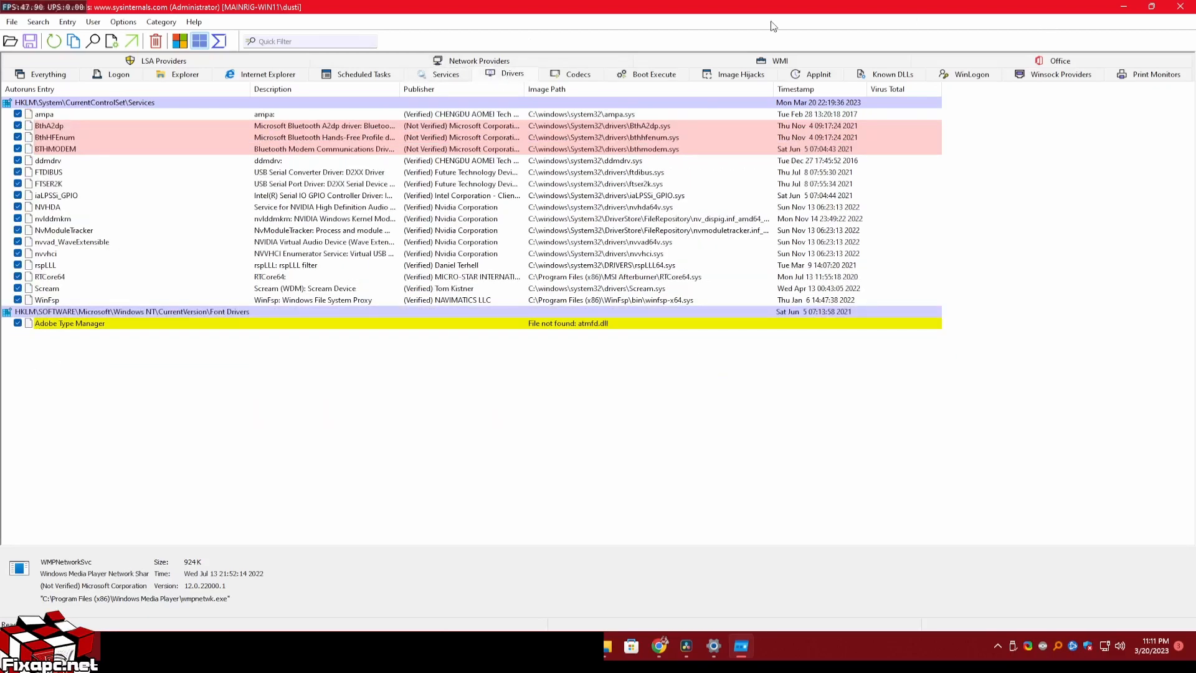
Step: Review Codecs and Boot Execute, then try unchecking the iexplore.exe image hijack entry, which fails
click(577, 73)
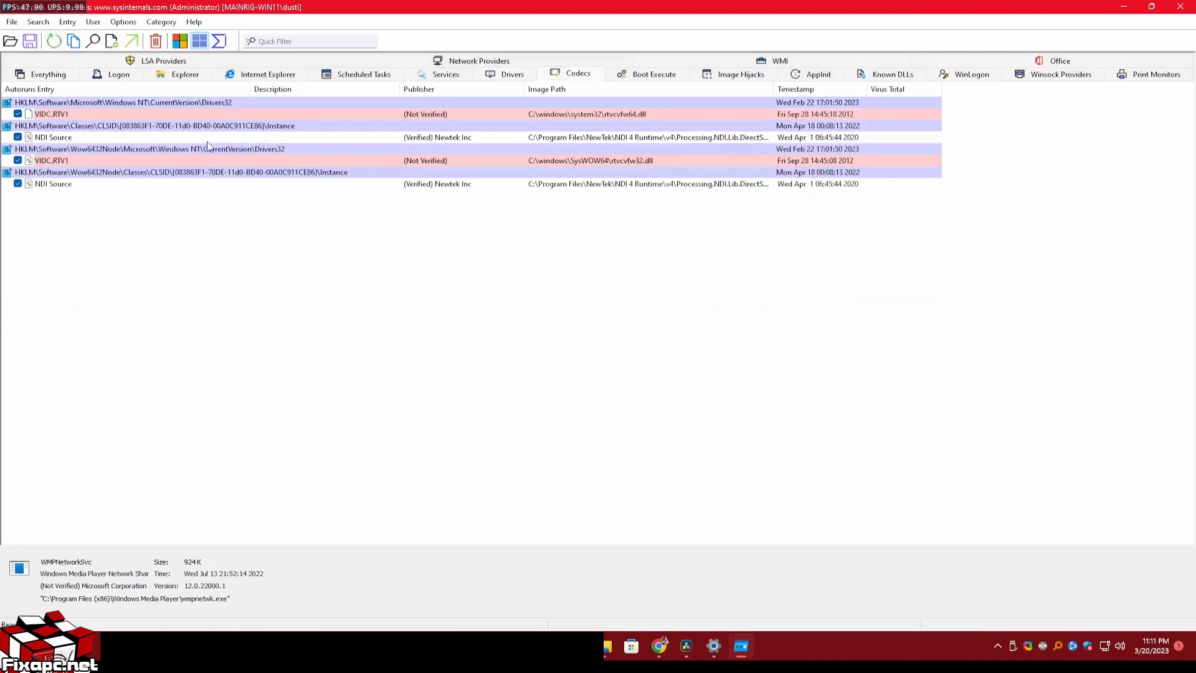
click(653, 73)
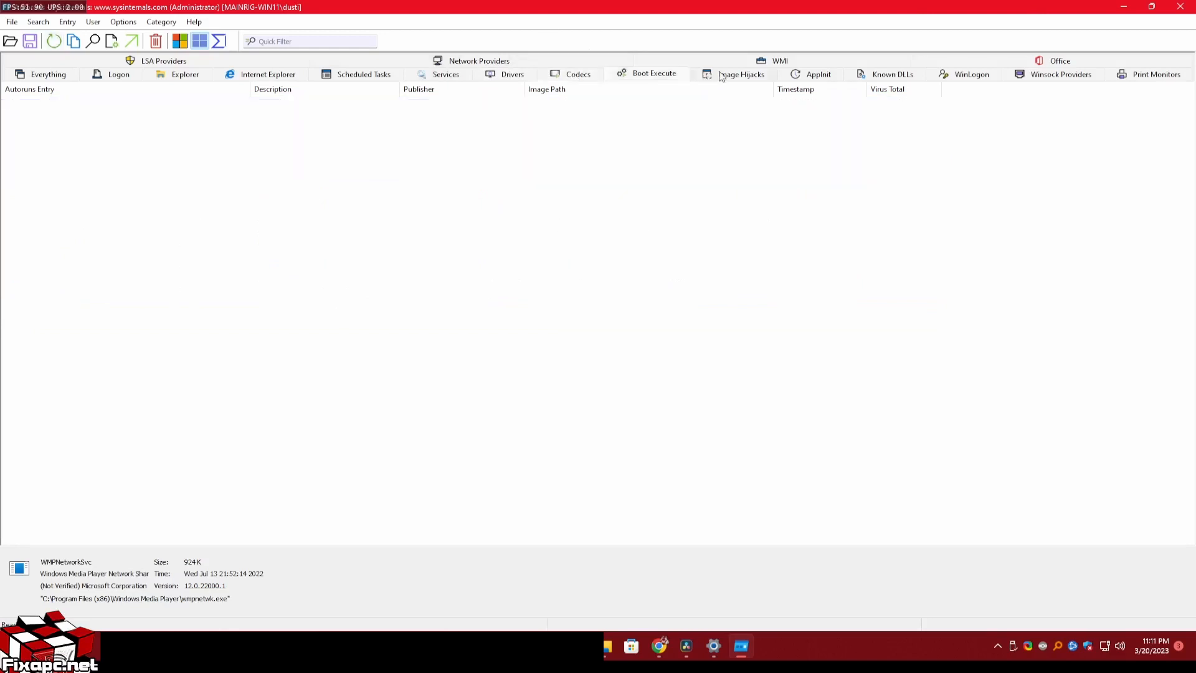
click(740, 74)
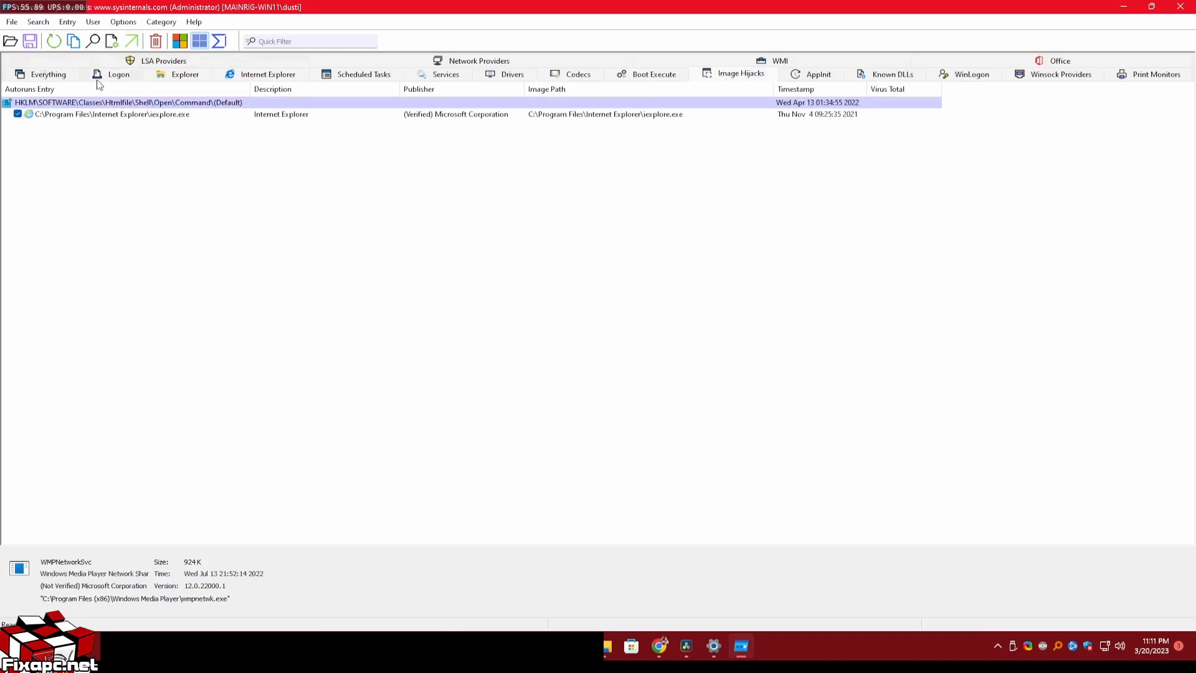
click(17, 113)
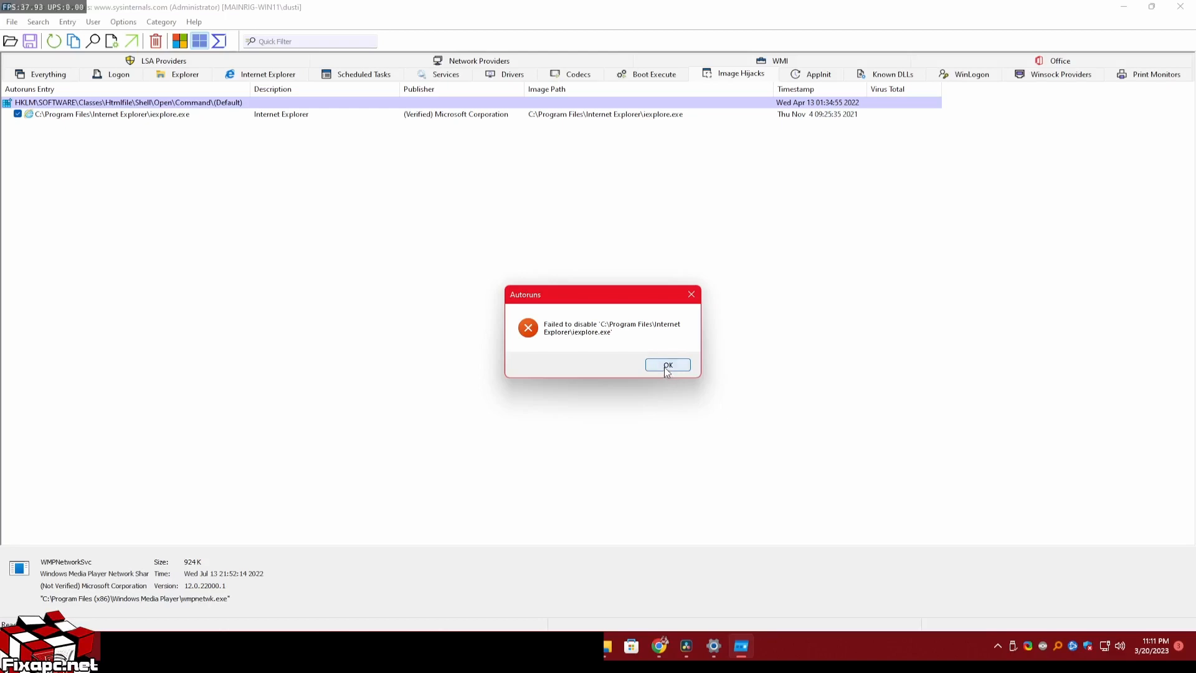
Step: Acknowledge the failed-disable error and review the AppInit, Known DLLs and WinLogon categories
click(667, 365)
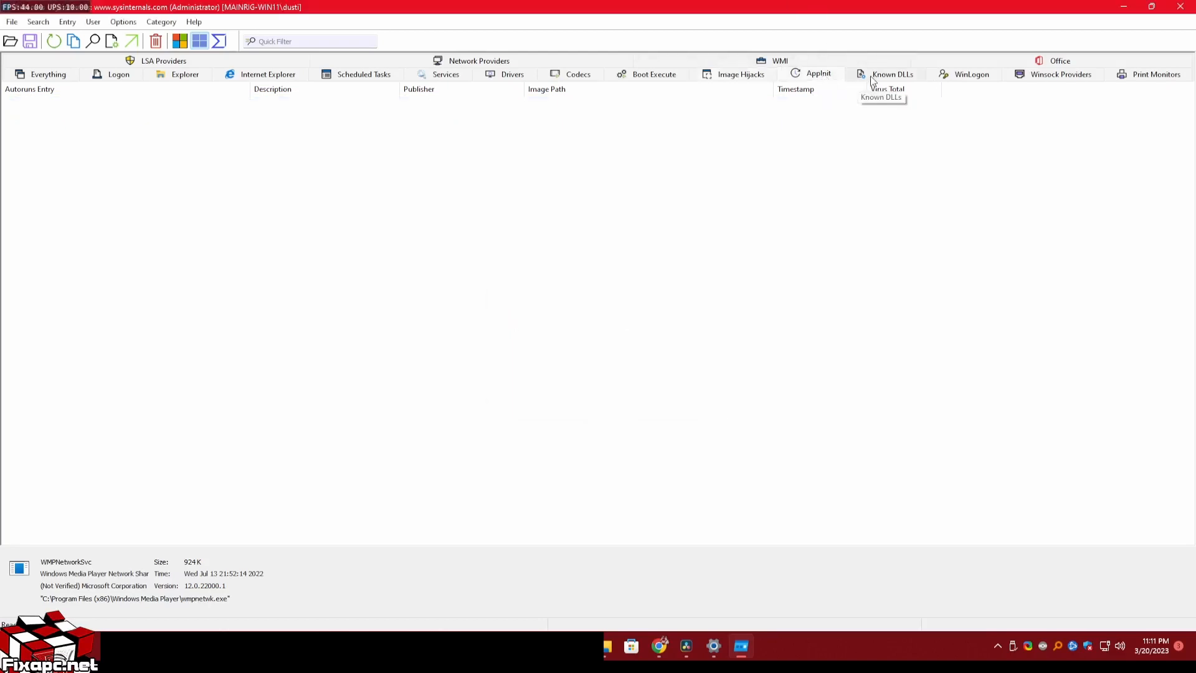
click(892, 73)
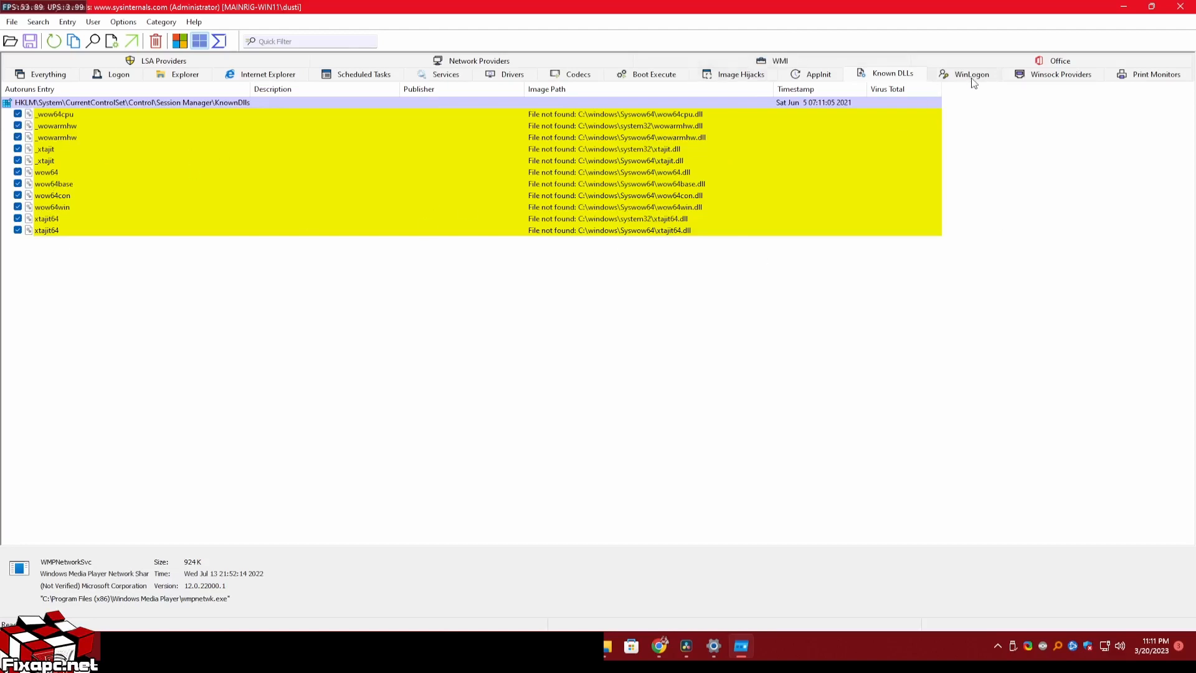
click(1061, 74)
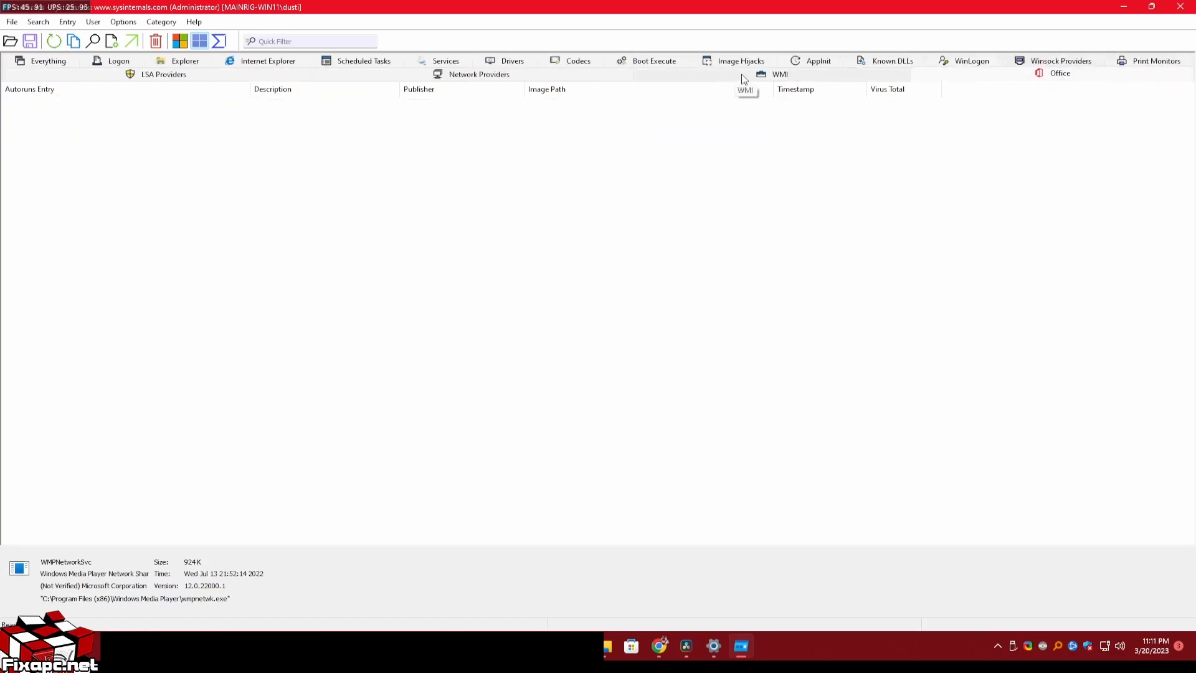
mouse_move(437, 589)
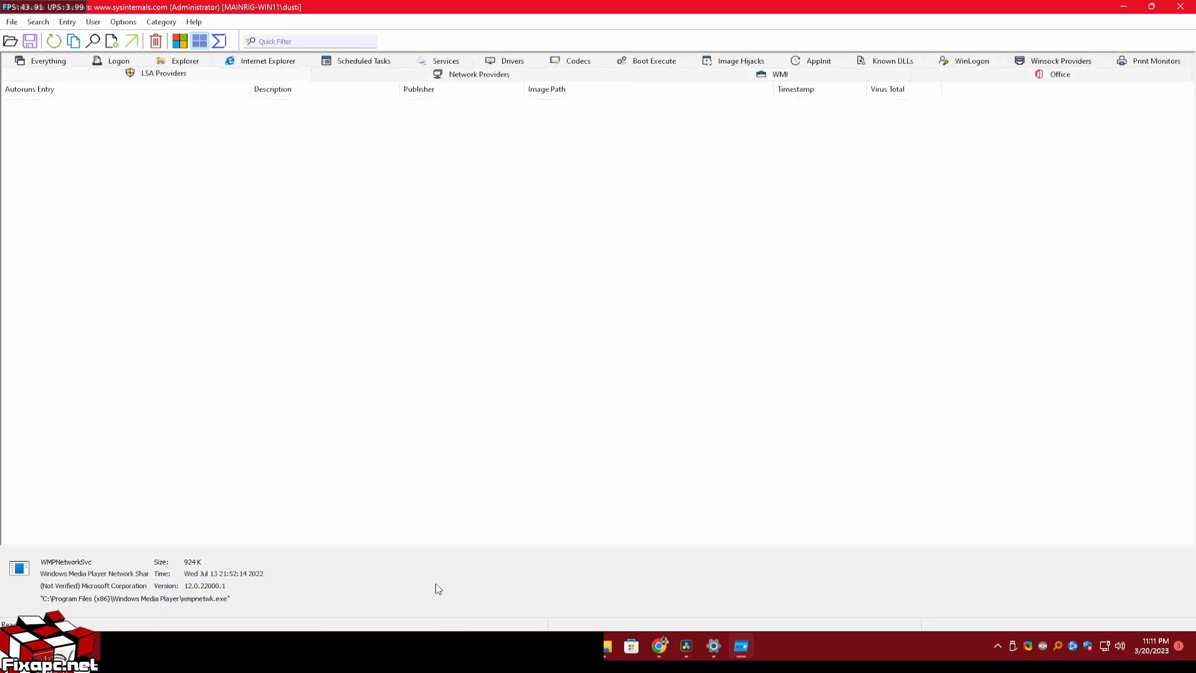
Step: Revisit the Logon entries, then return to Services showing the unchecked Google, Edge and Mozilla services
click(118, 59)
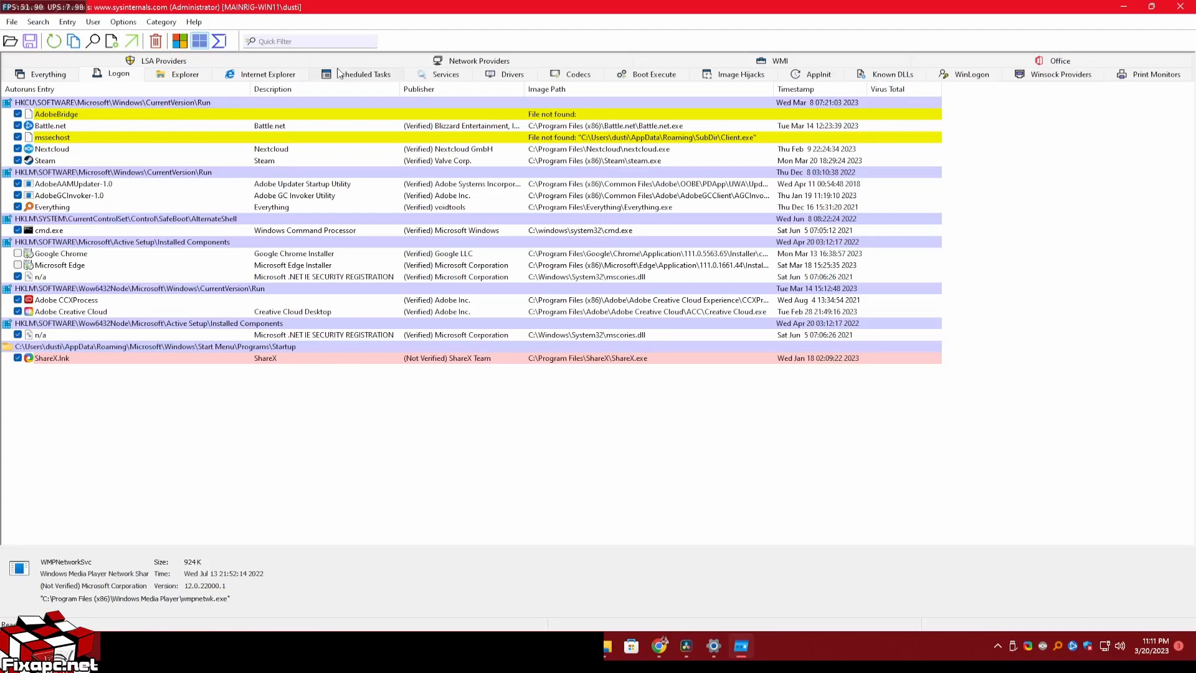
click(445, 73)
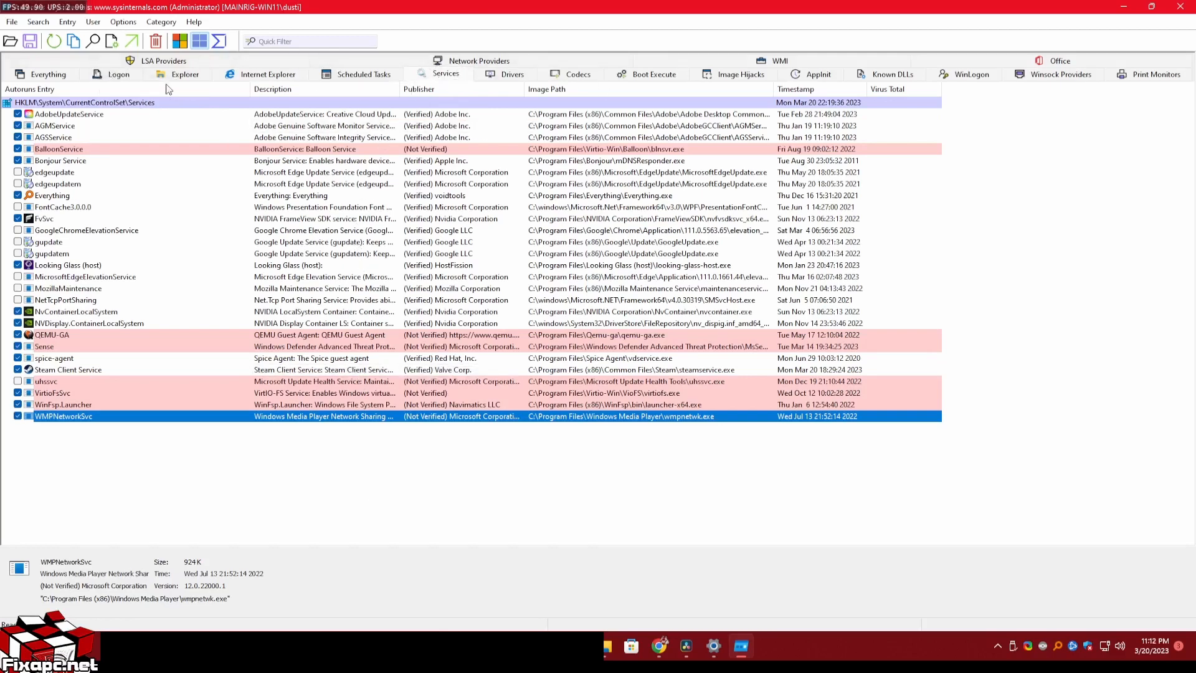
Step: Review the Explorer shell extensions from Adobe, Nextcloud and Defender, briefly revisiting Logon in between
click(185, 73)
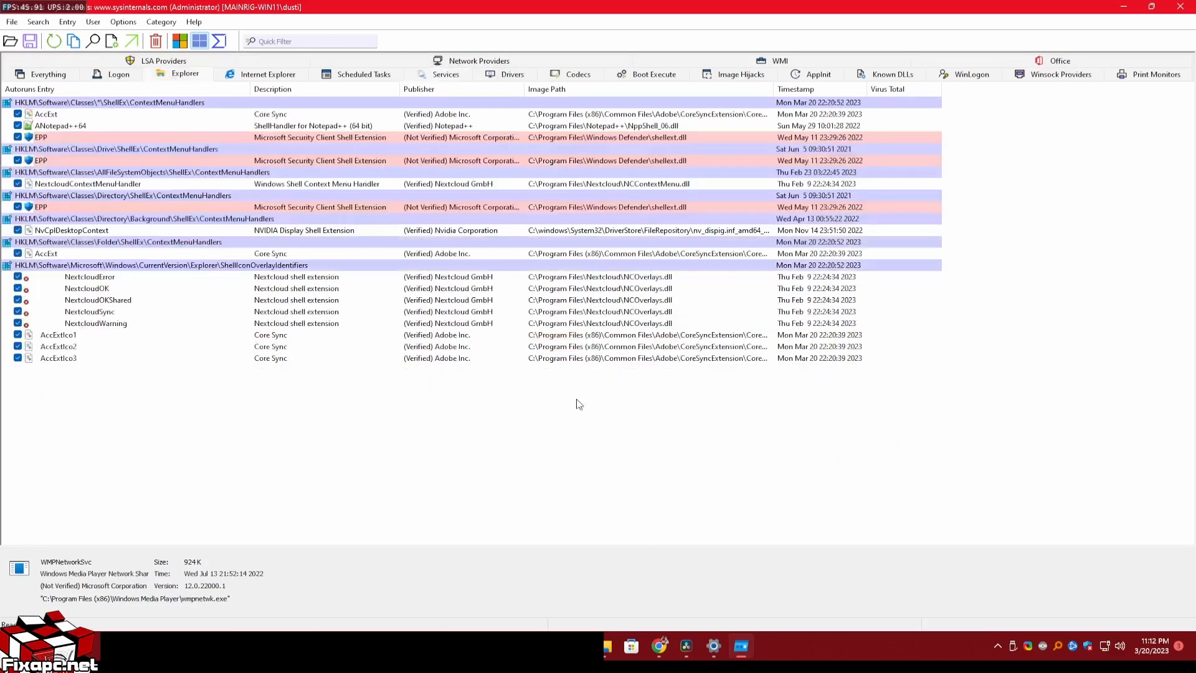
mouse_move(444, 441)
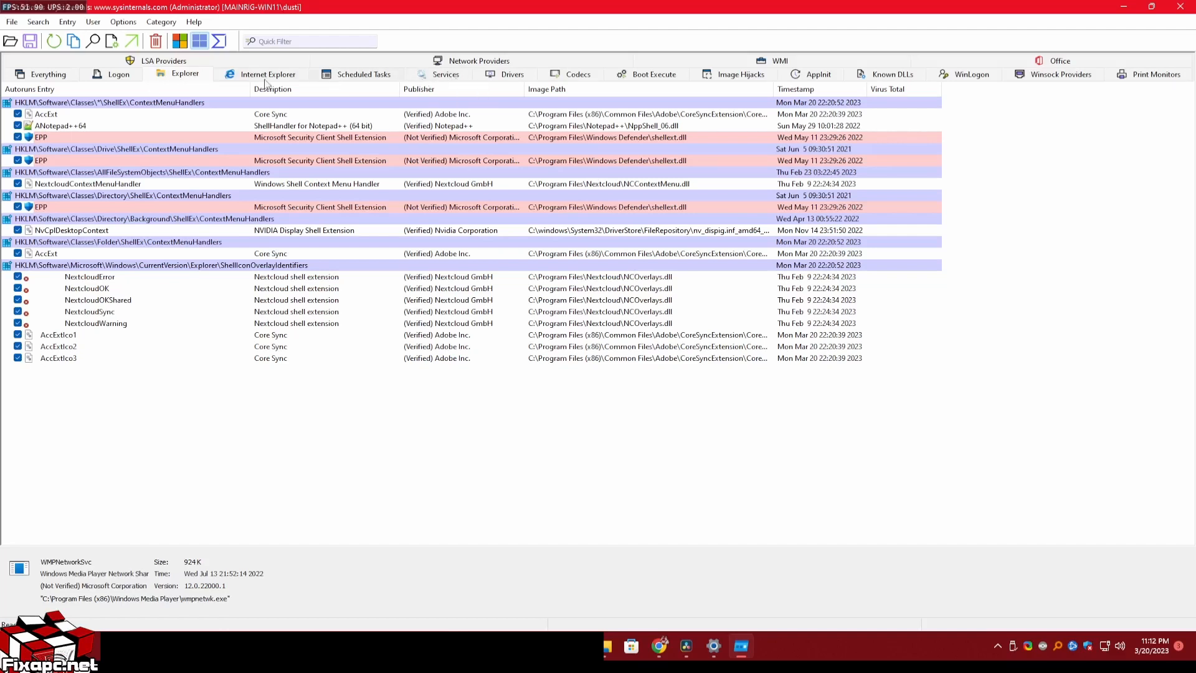
click(117, 74)
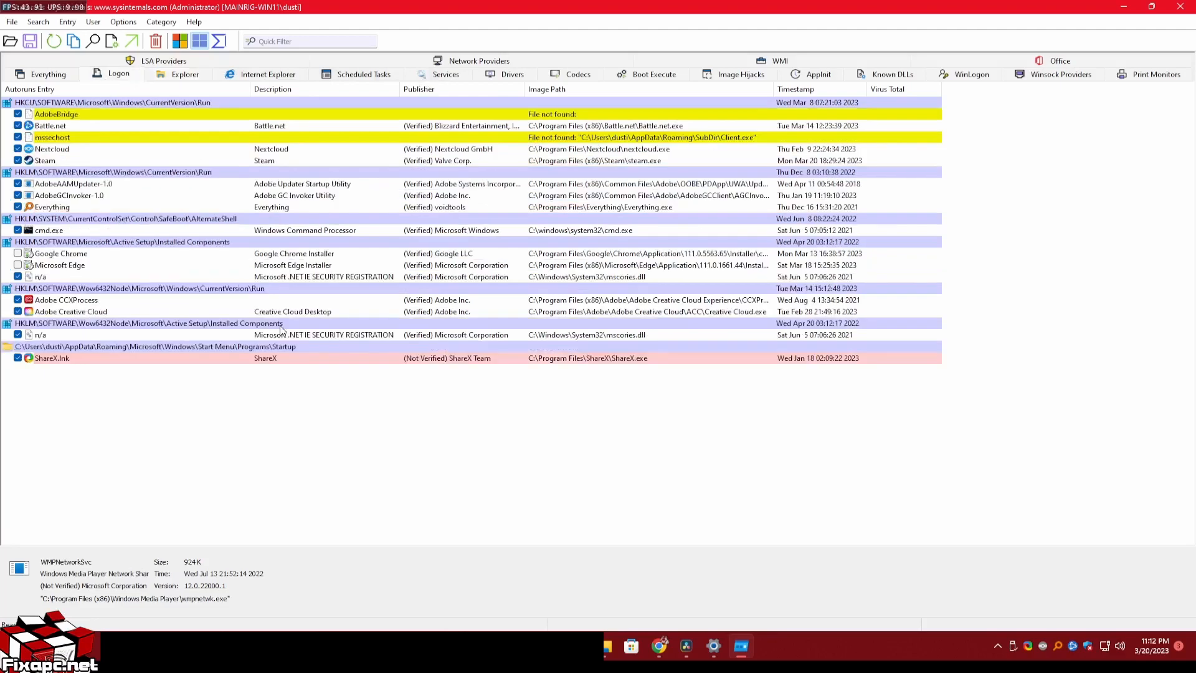
click(185, 74)
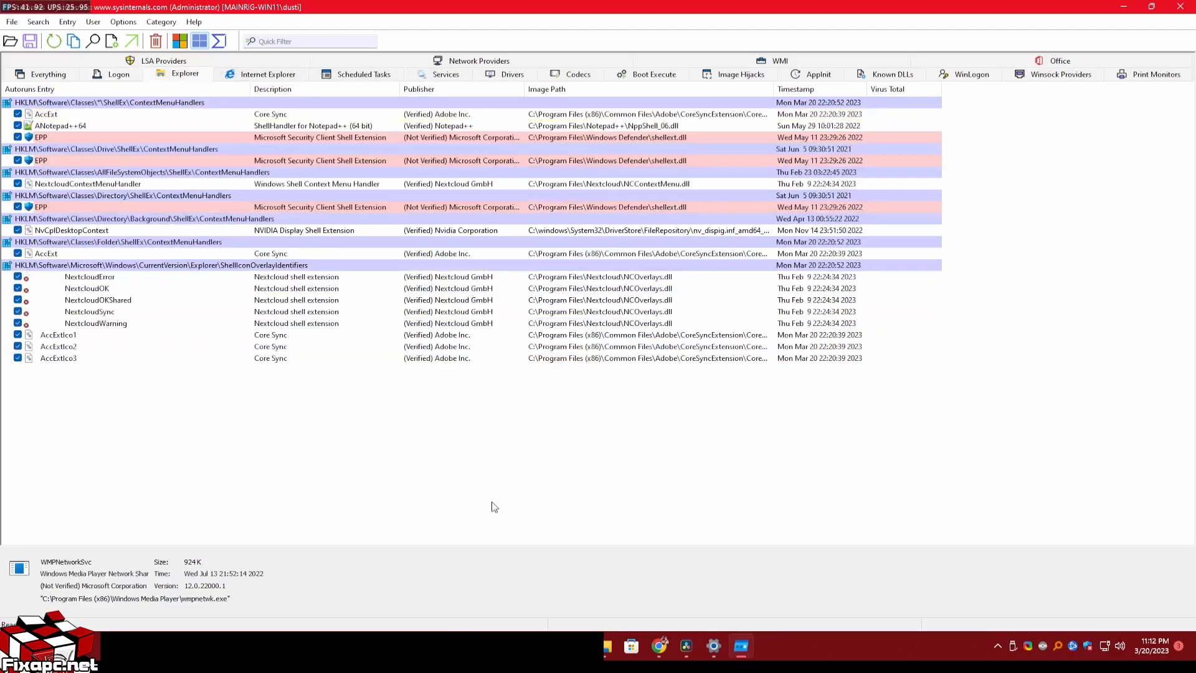
mouse_move(126, 288)
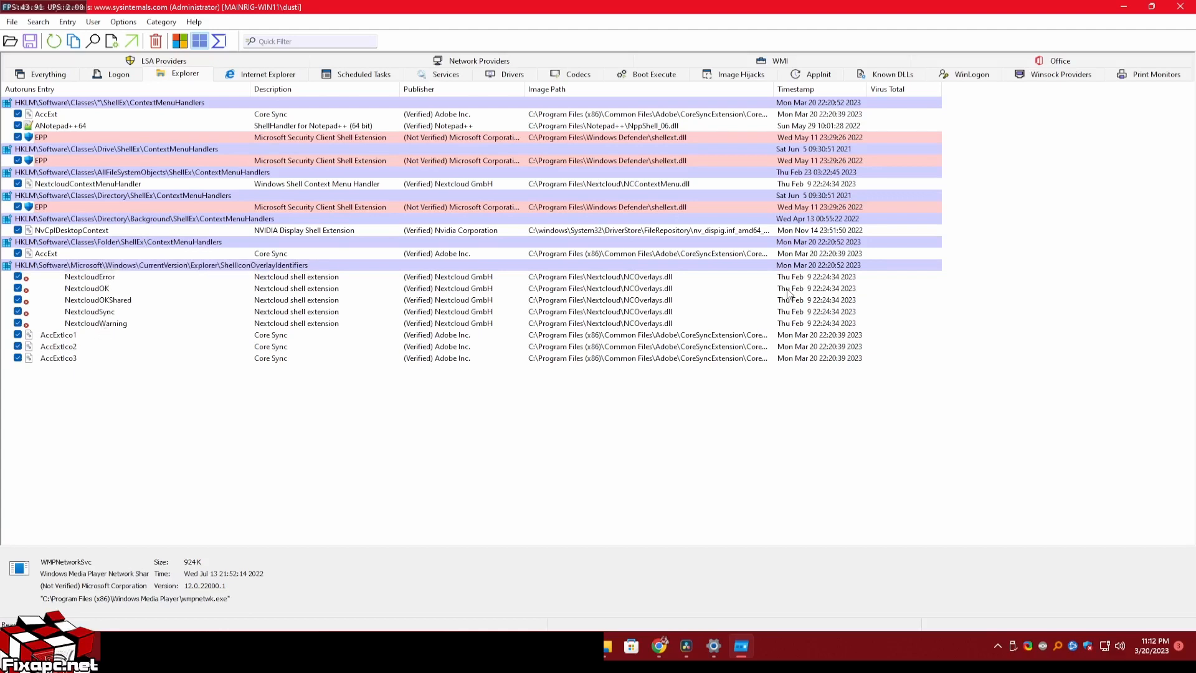
mouse_move(403, 491)
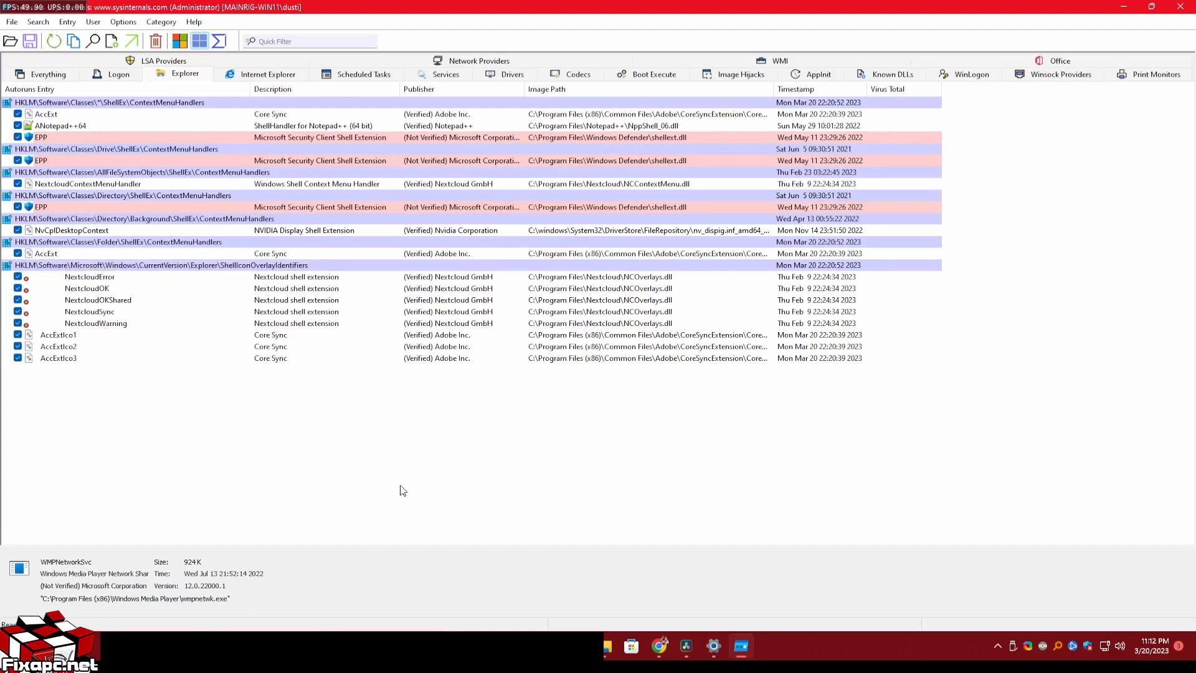